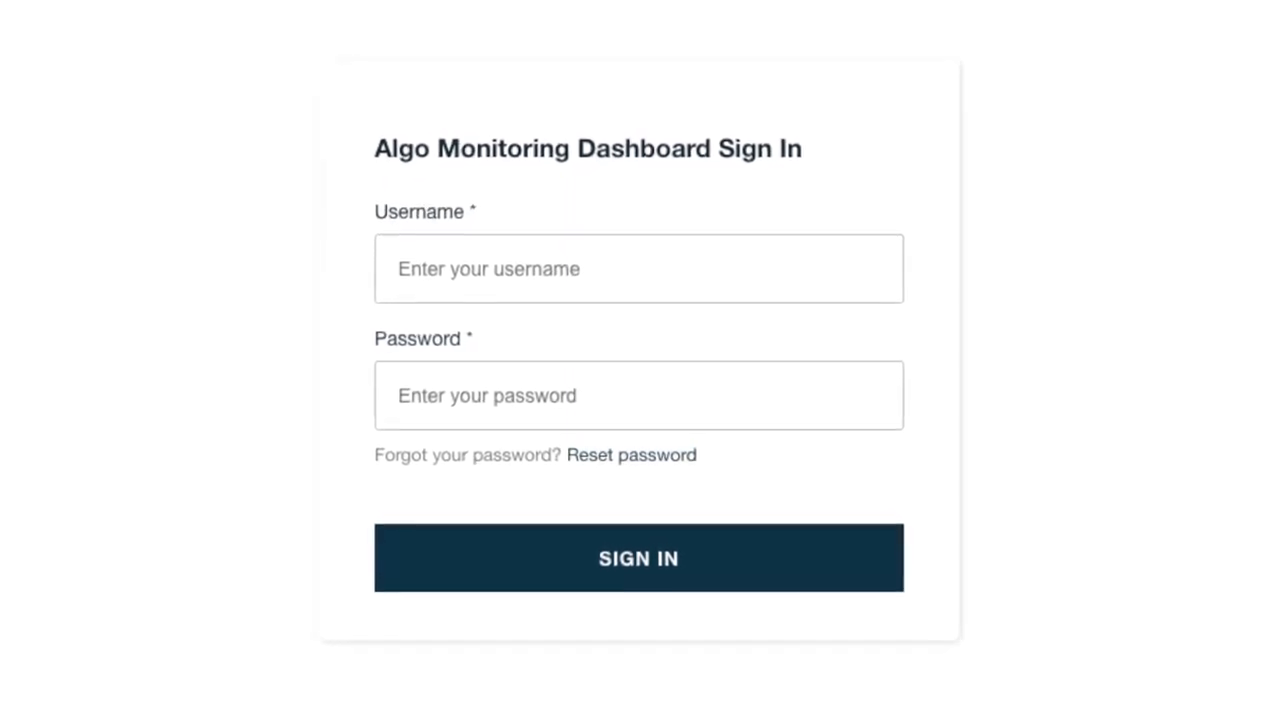
Step: Sign in to reach the Monitoring Dashboard showing 17 of 18 devices monitored
click(638, 556)
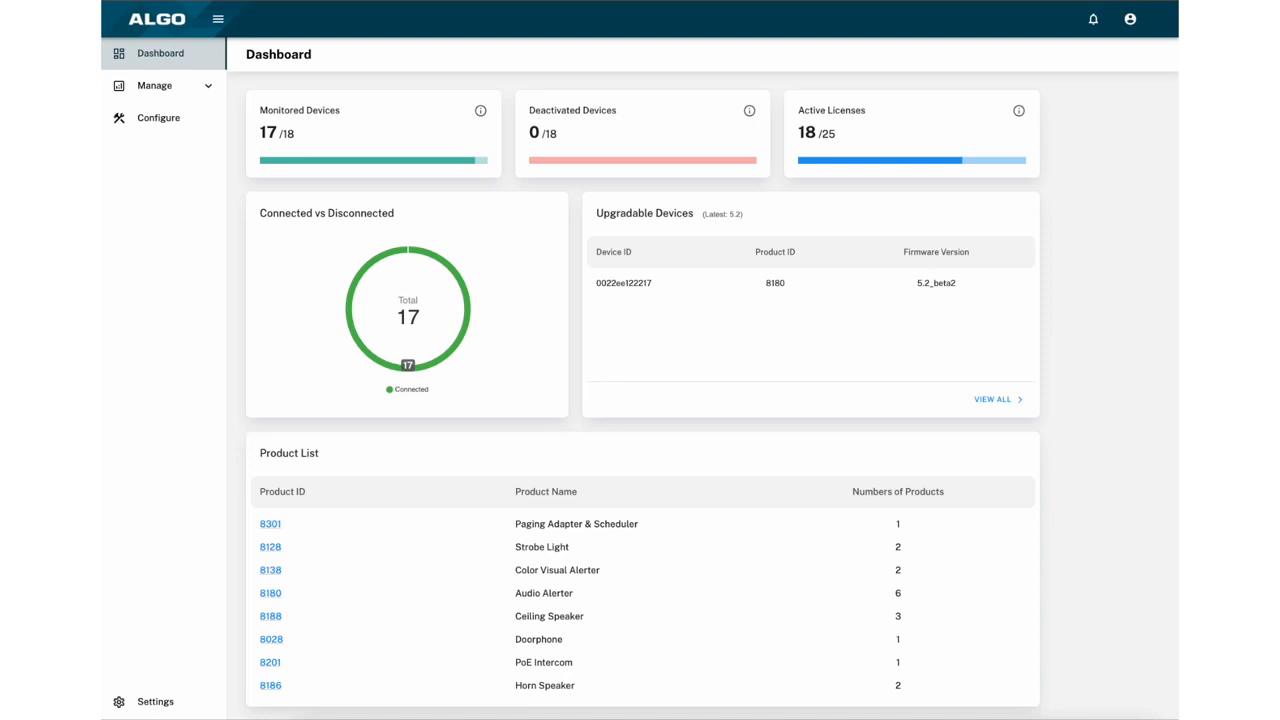
Step: Show the Monitored Devices list of 17 devices and sort it by device ID, then by status
click(154, 84)
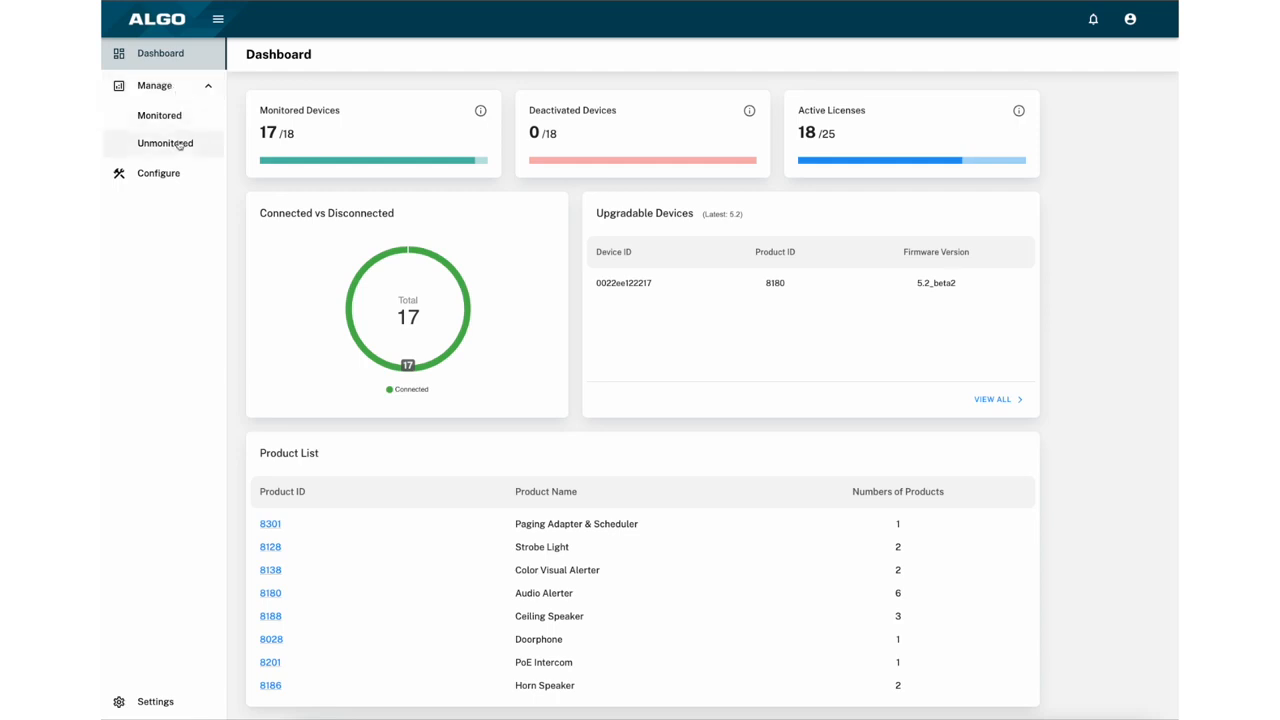
click(160, 114)
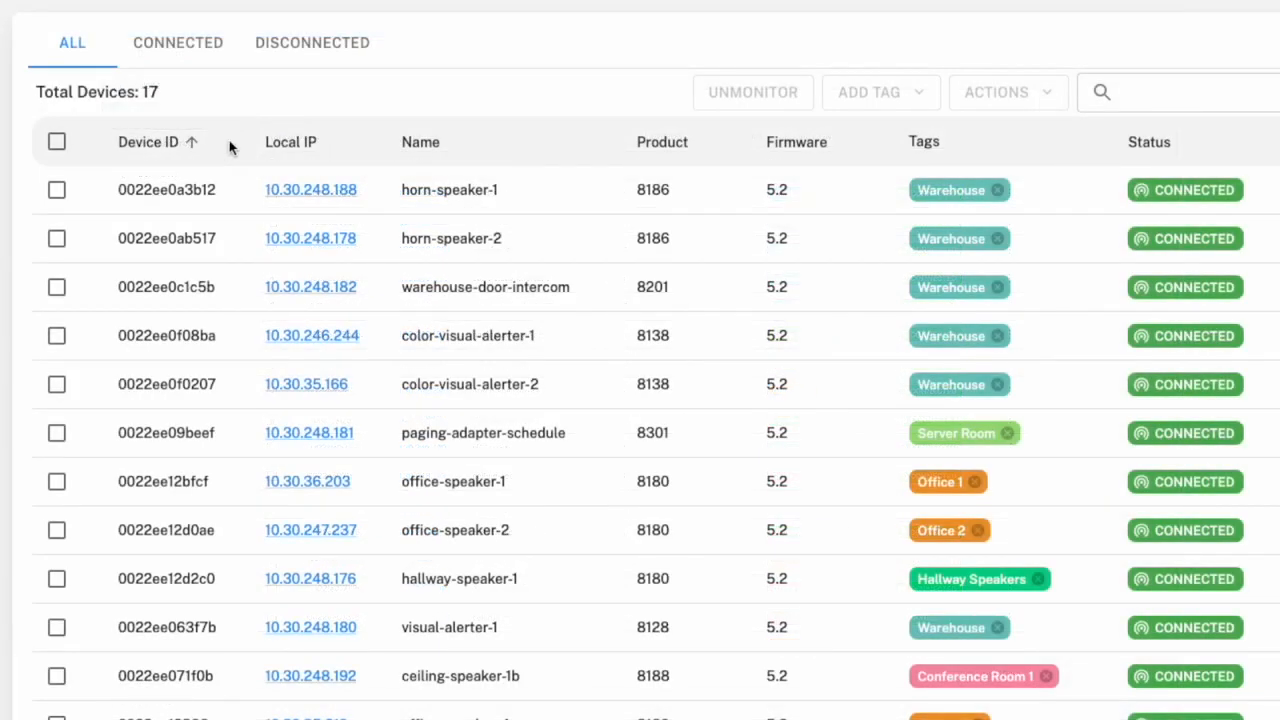
click(290, 142)
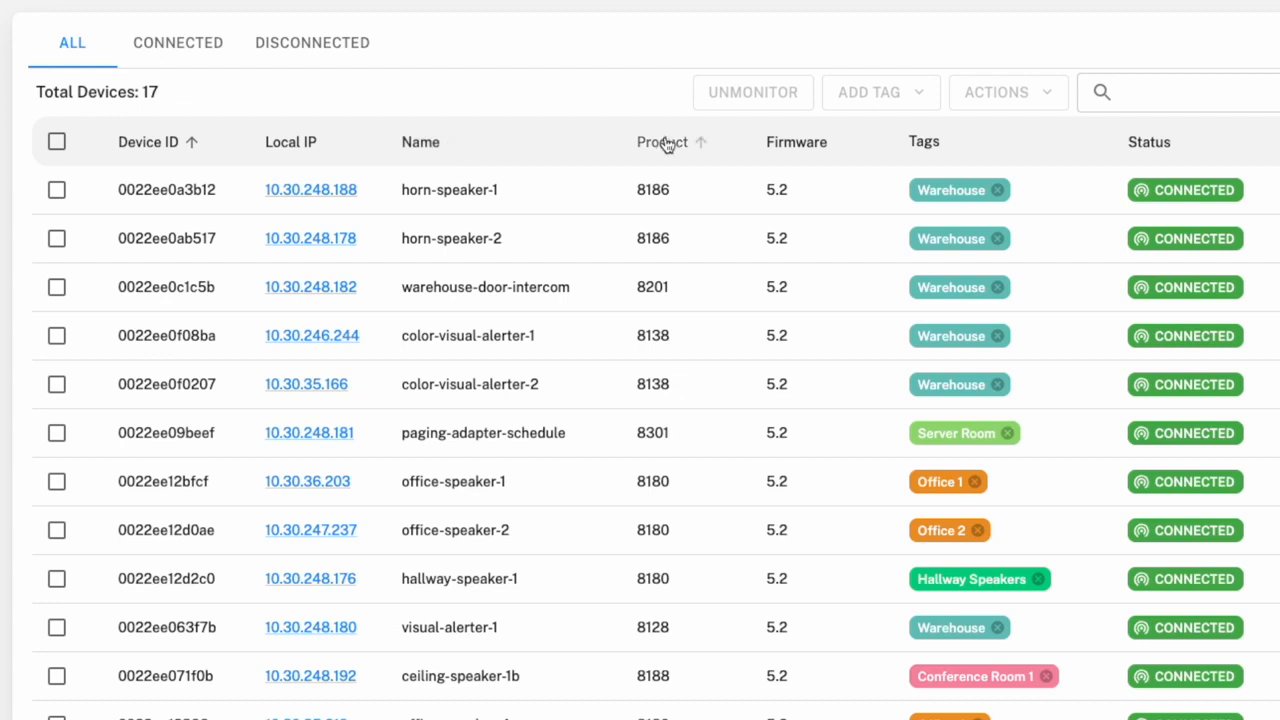
mouse_move(844, 140)
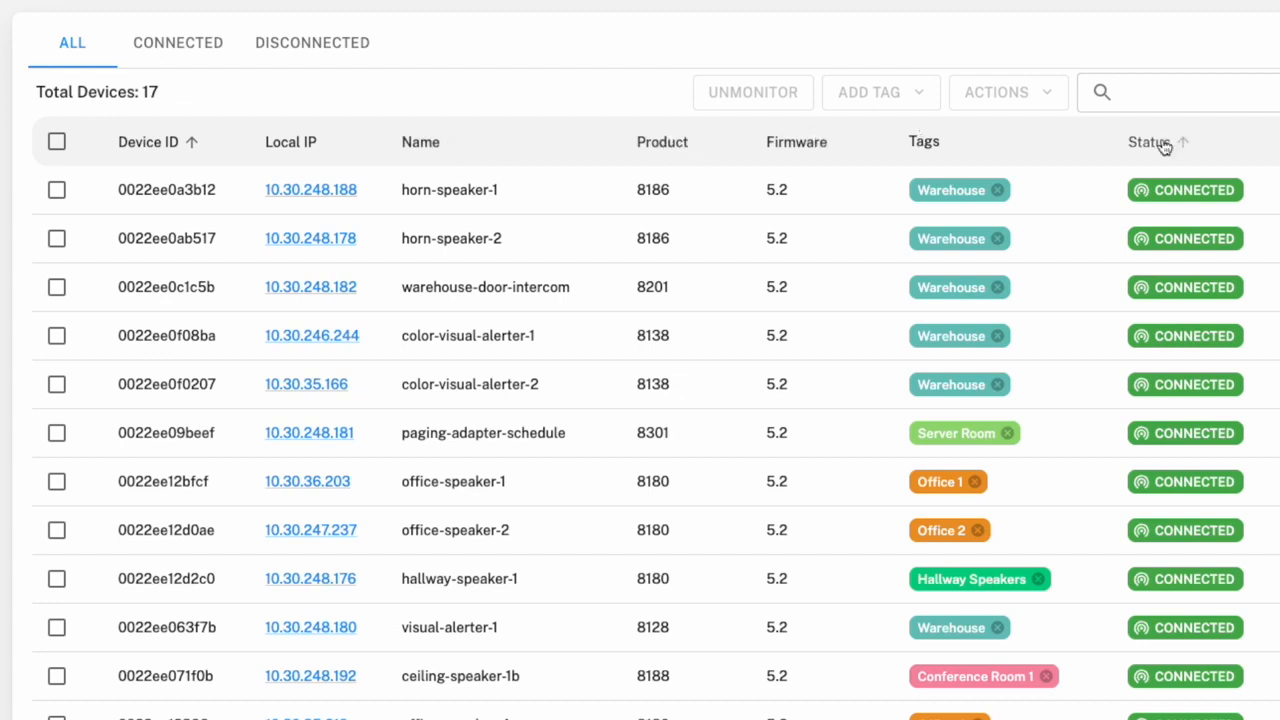
mouse_move(1092, 144)
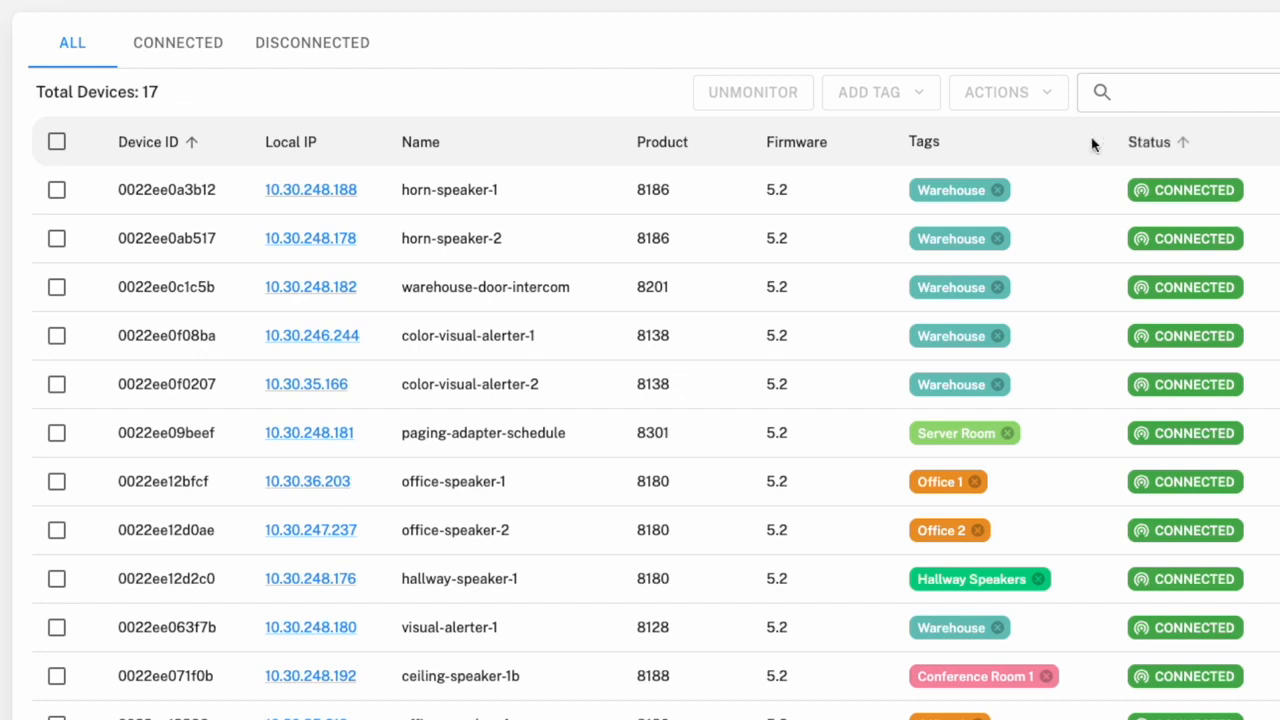
click(420, 142)
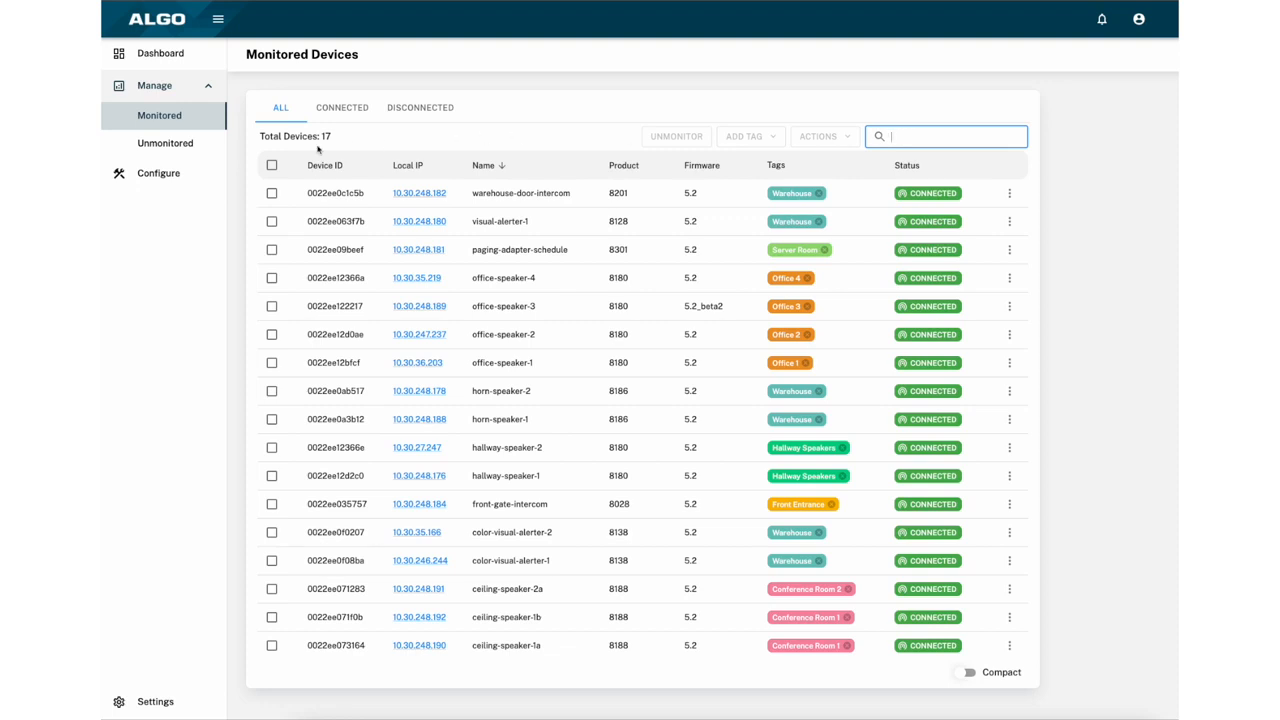
click(164, 142)
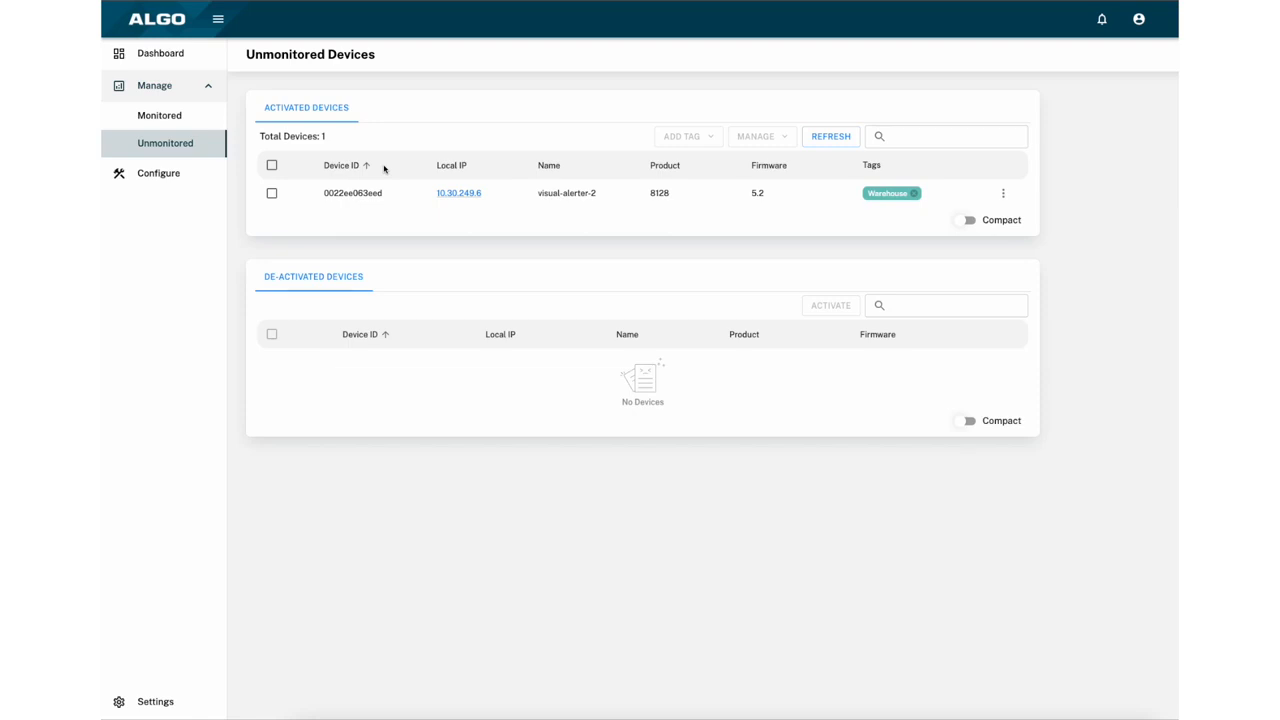
click(160, 114)
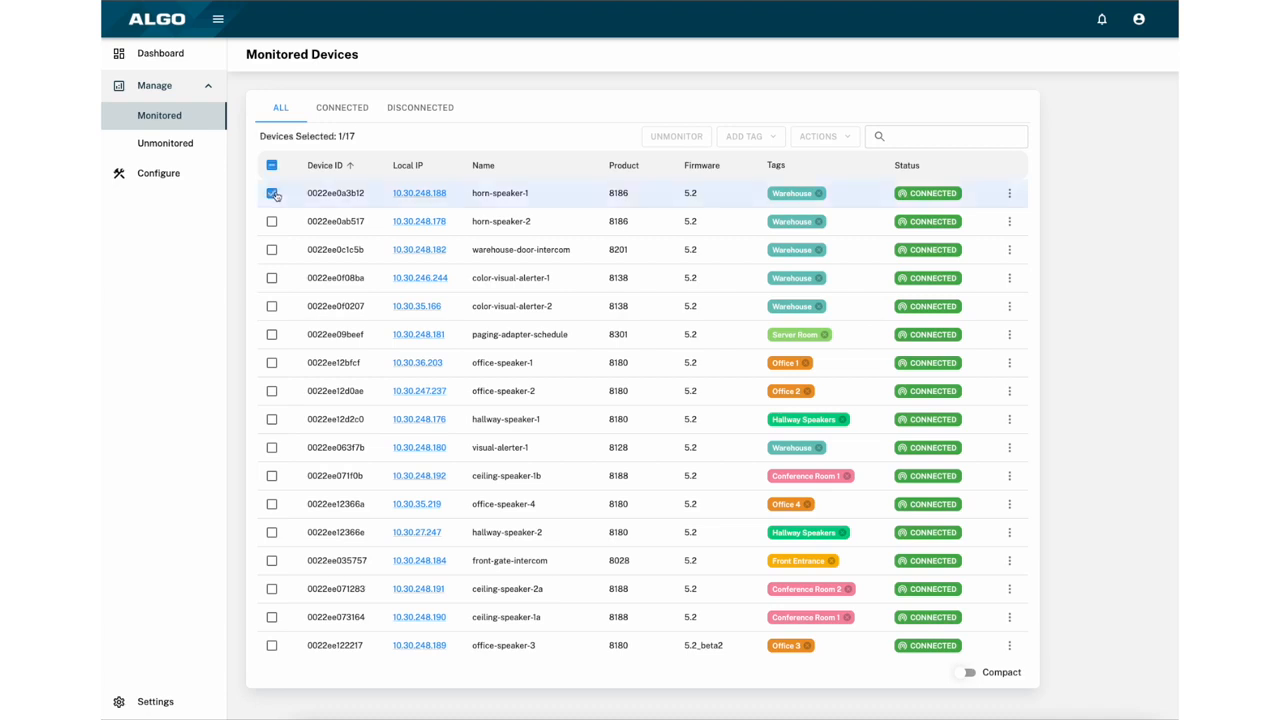
Step: View horn-speaker-1's row actions, select horn-speaker-2 (2/17) and show the bulk actions list
click(1008, 192)
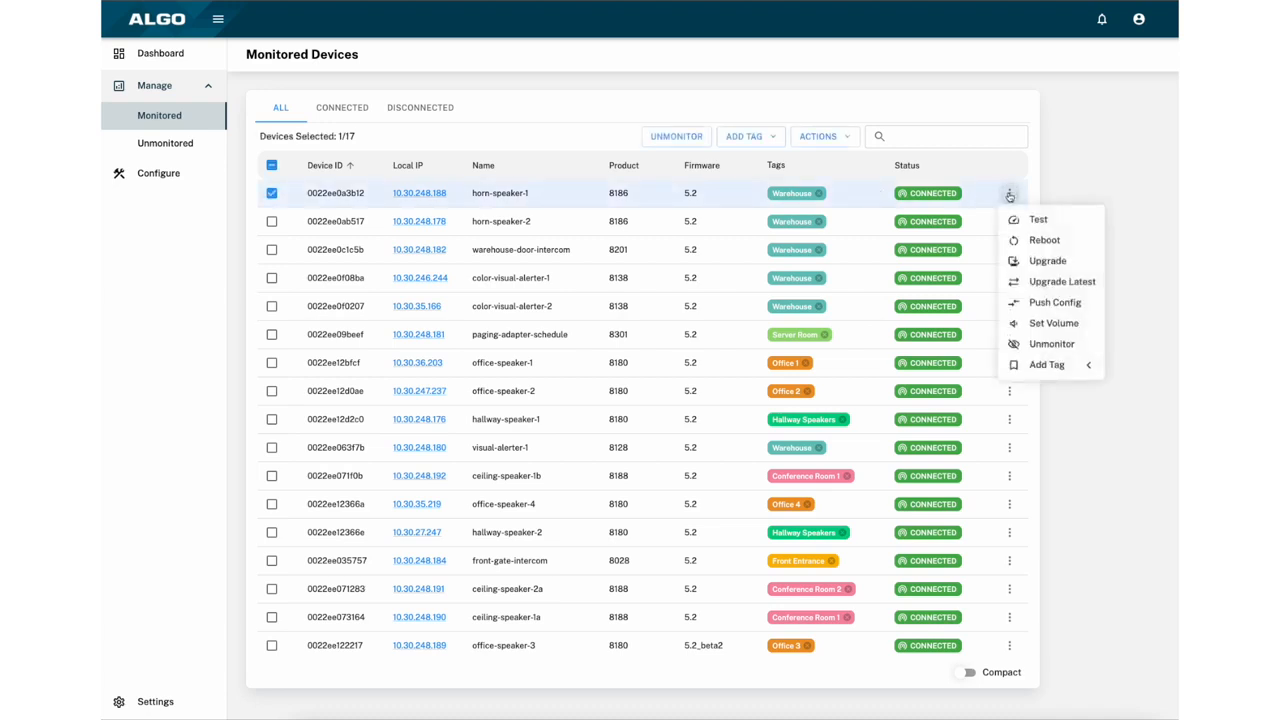
click(272, 220)
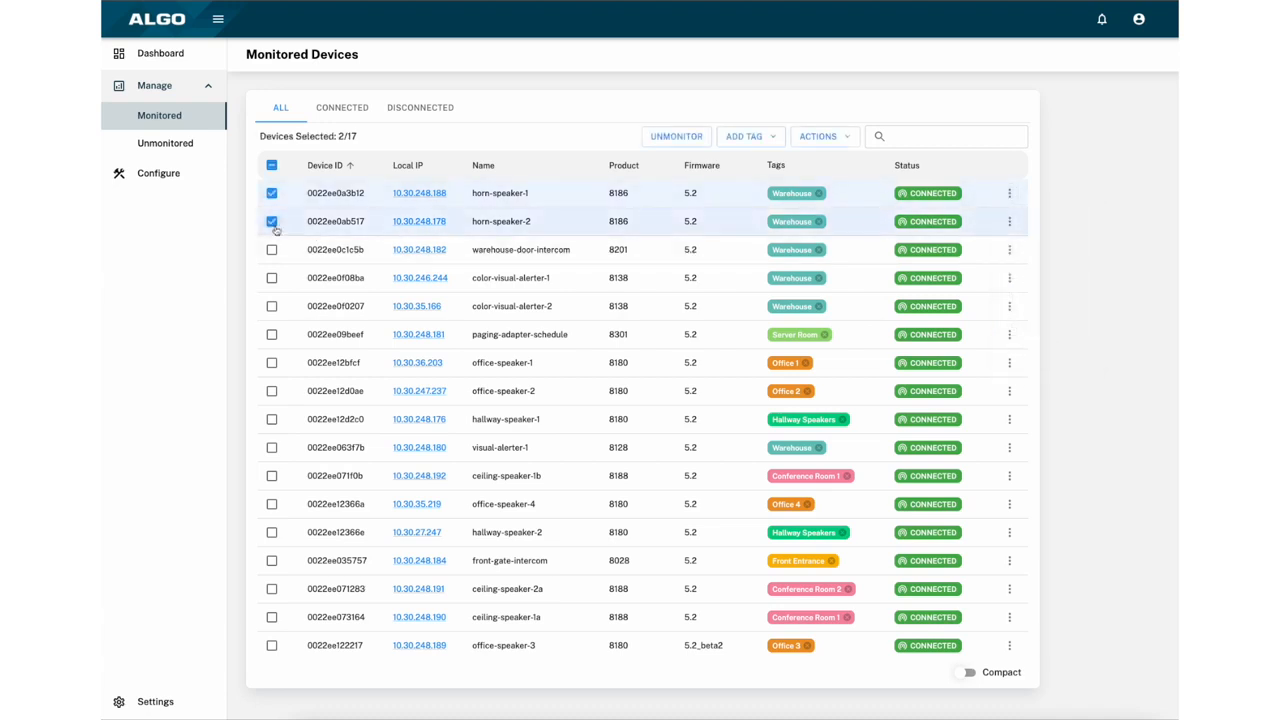
click(820, 136)
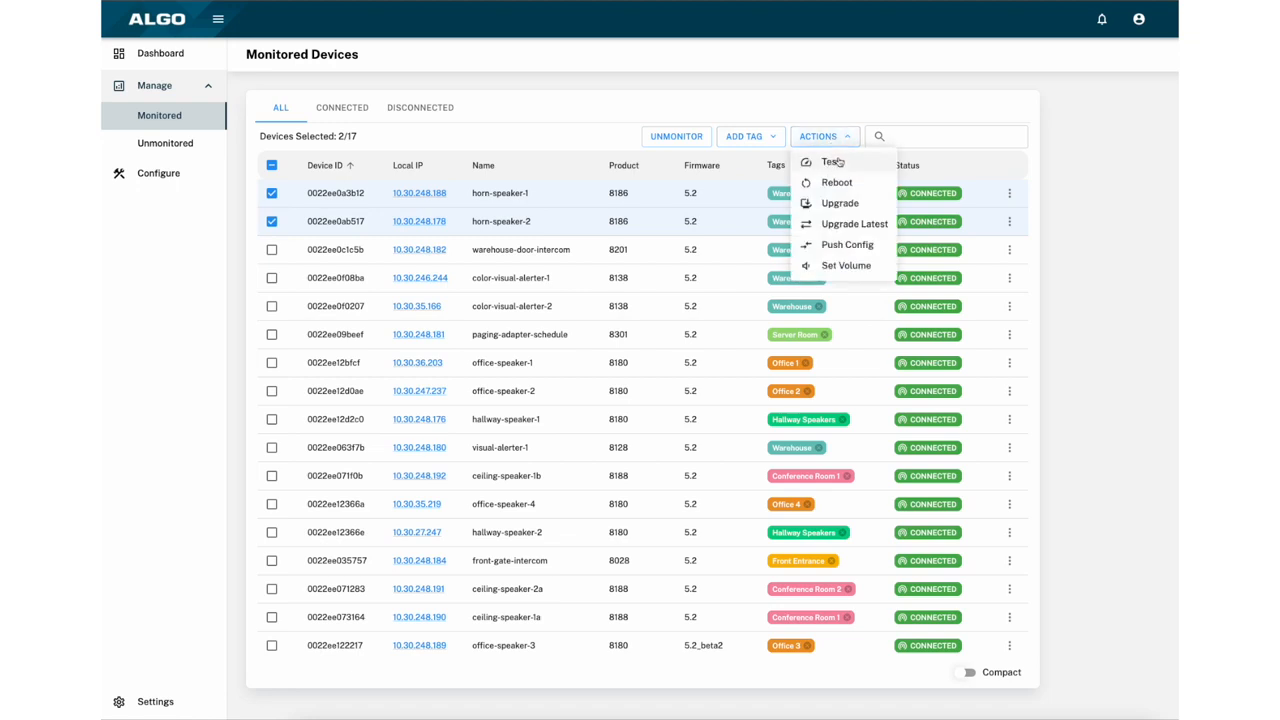
mouse_move(856, 162)
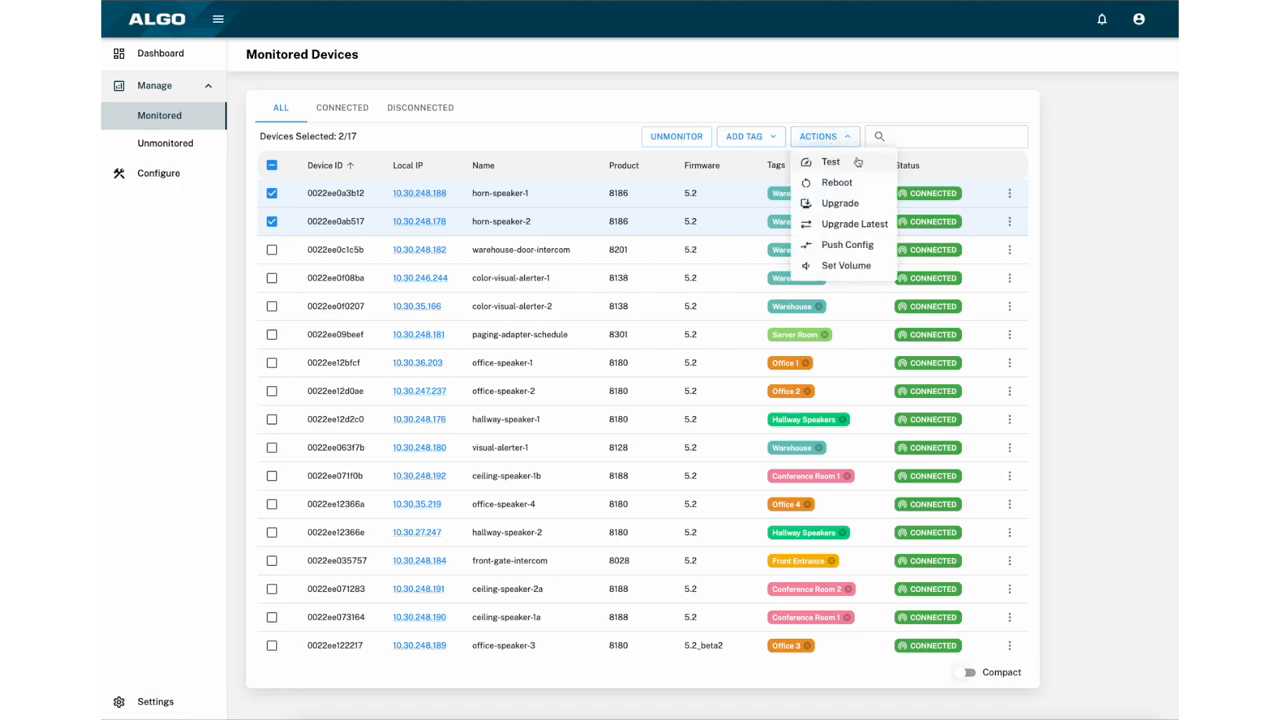
mouse_move(856, 176)
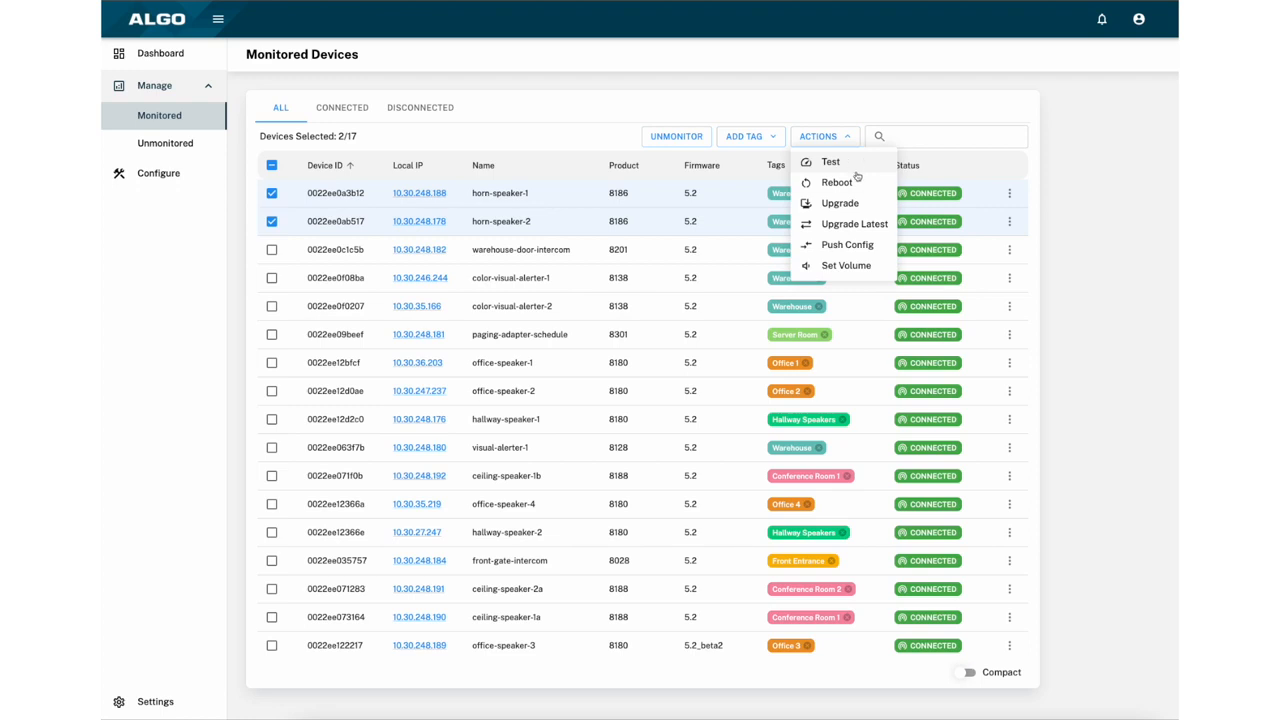
mouse_move(856, 224)
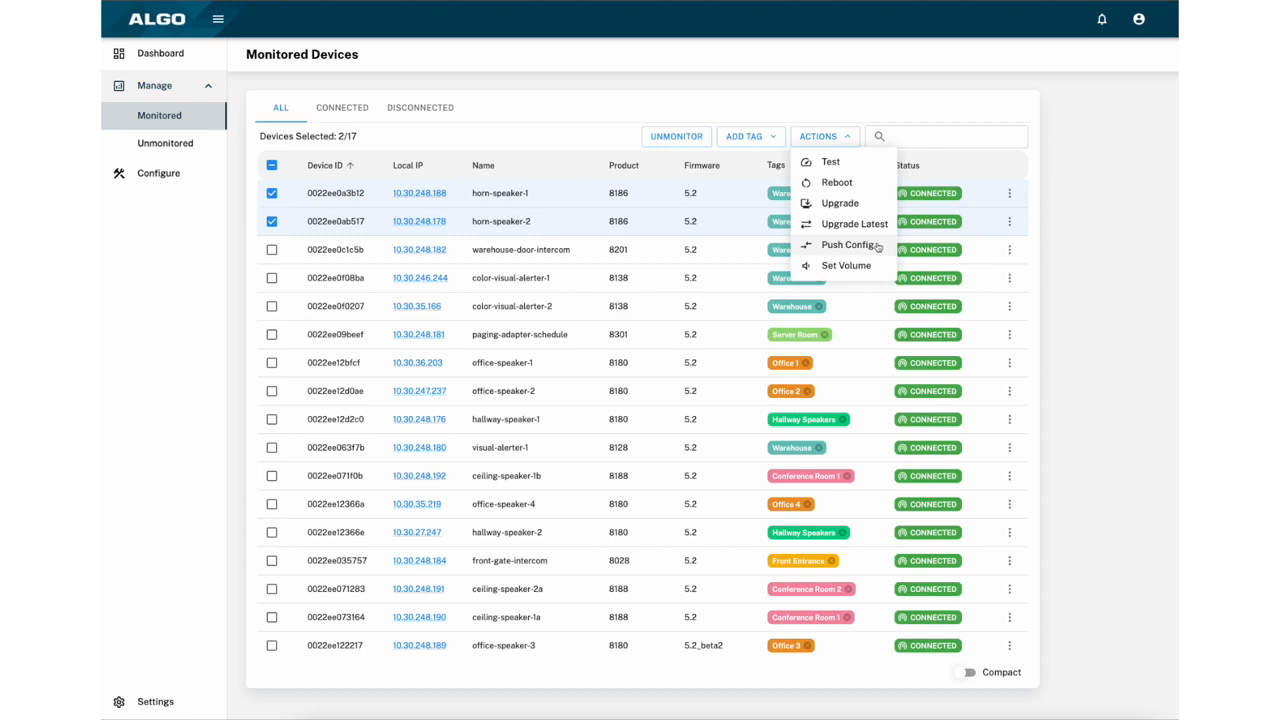
mouse_move(874, 164)
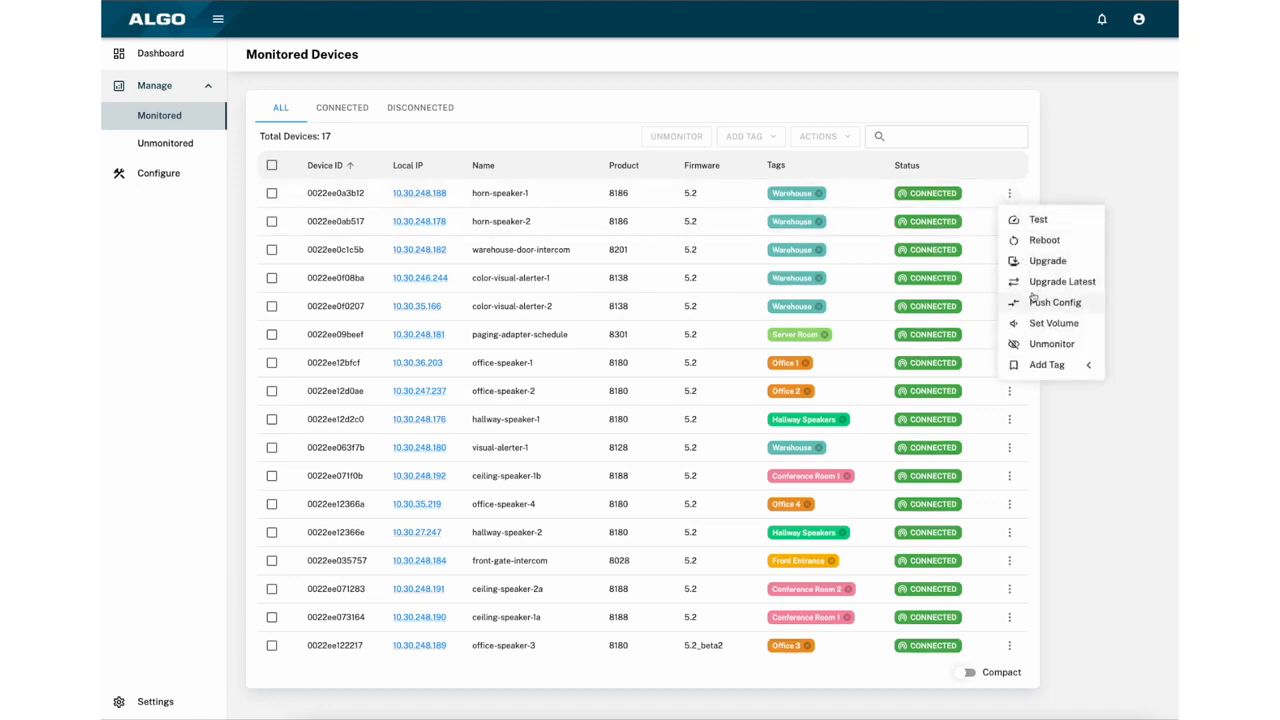
click(1062, 280)
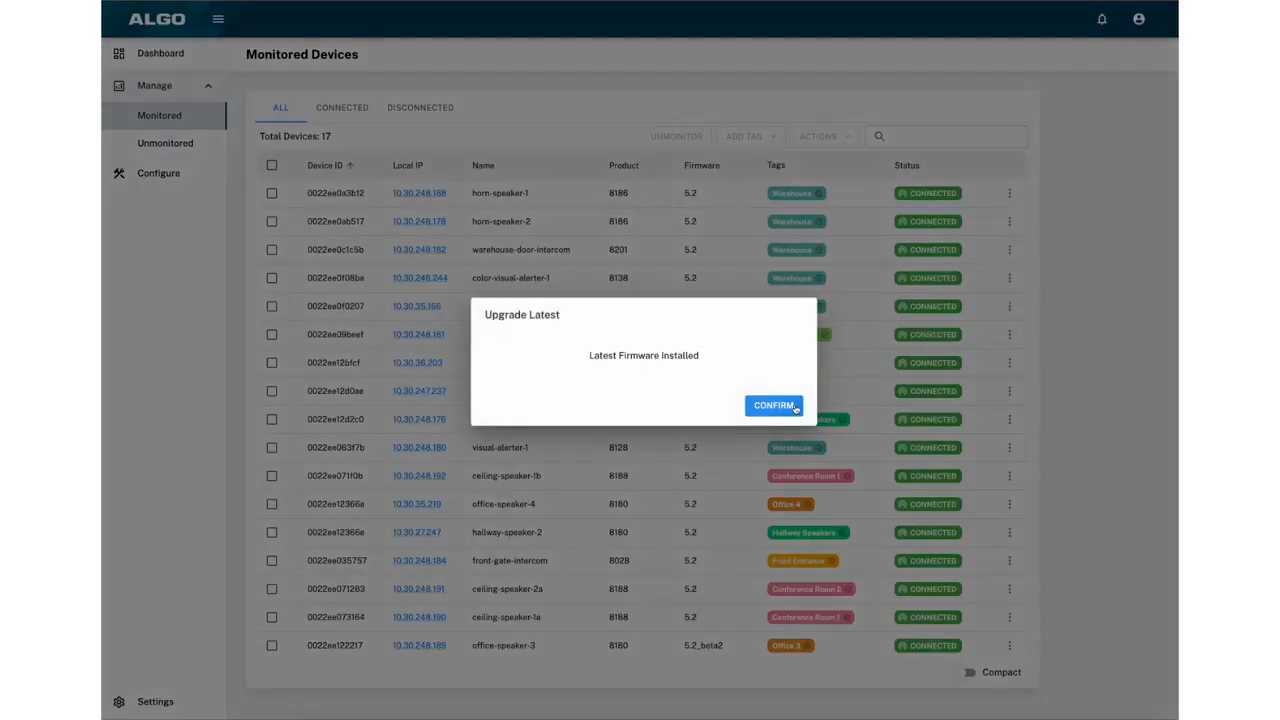
click(774, 404)
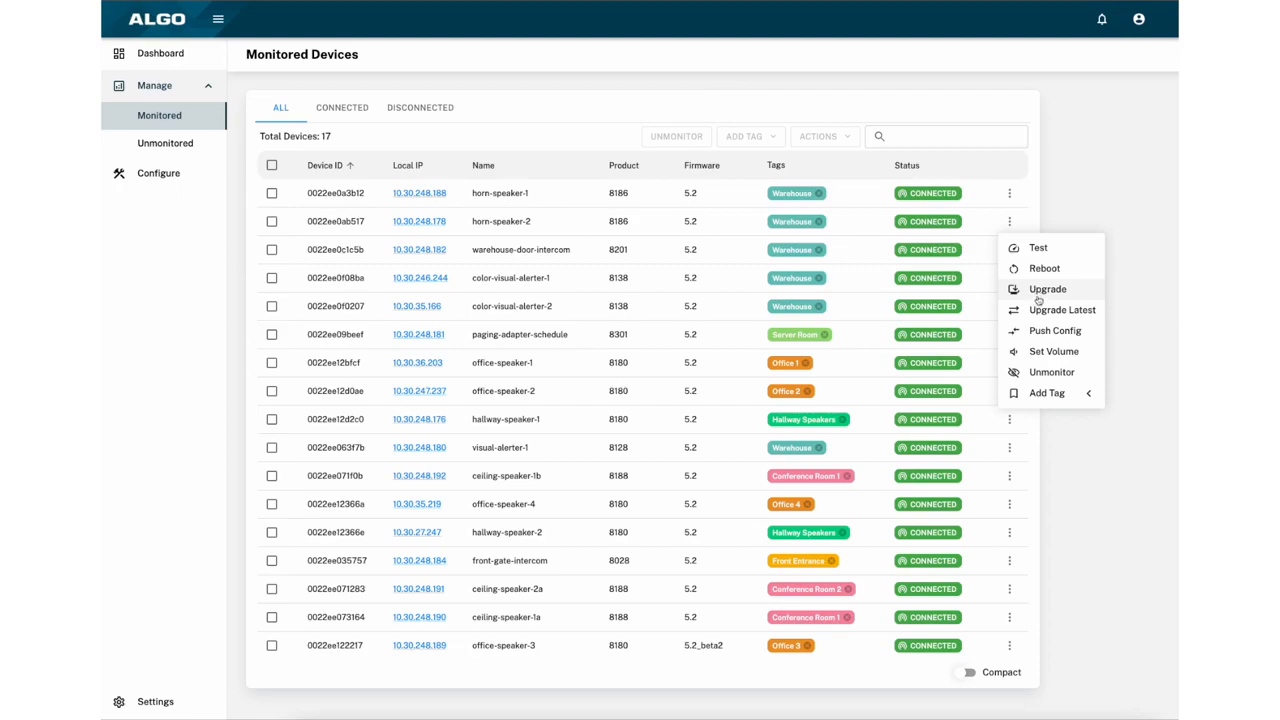
click(1048, 288)
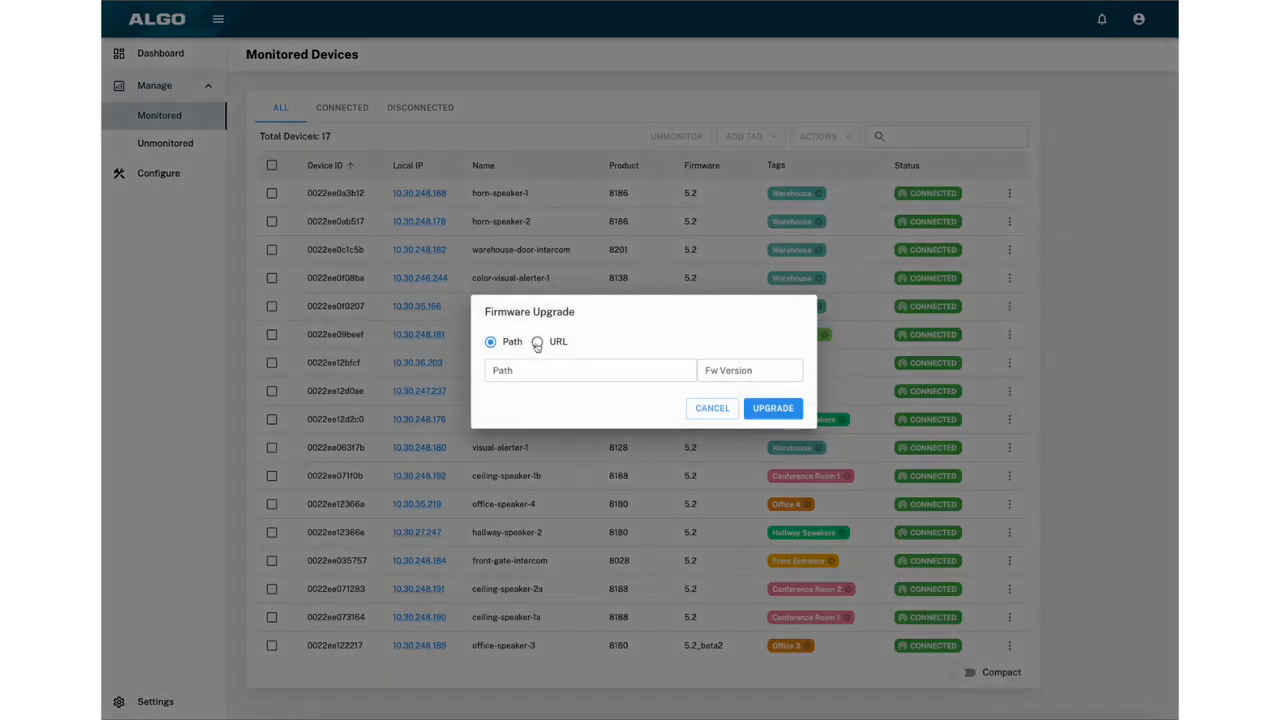
click(536, 340)
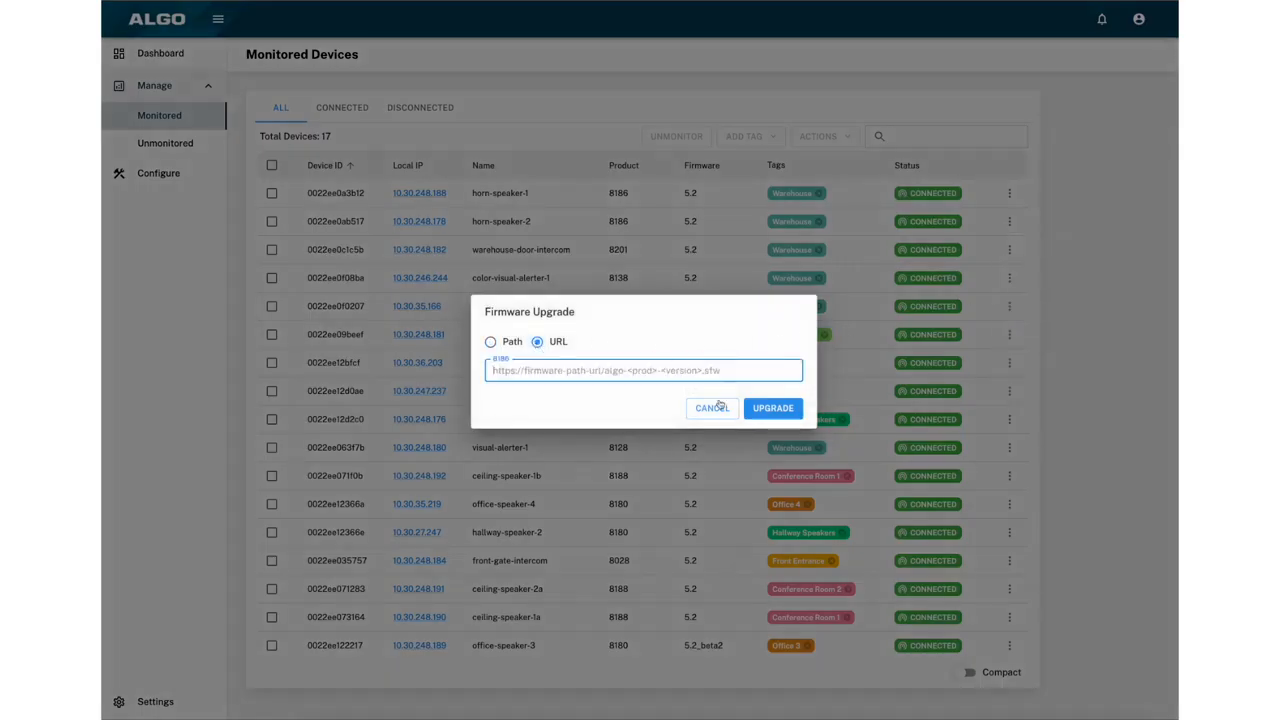
click(712, 408)
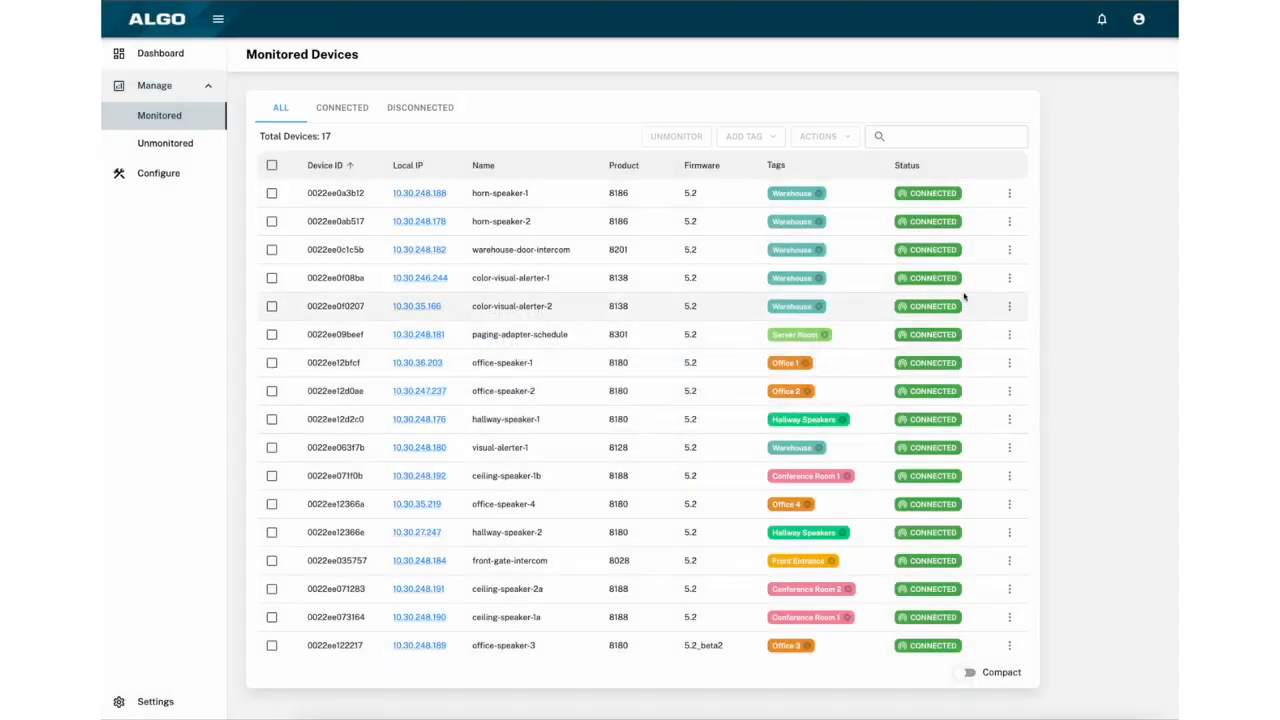
mouse_move(1008, 280)
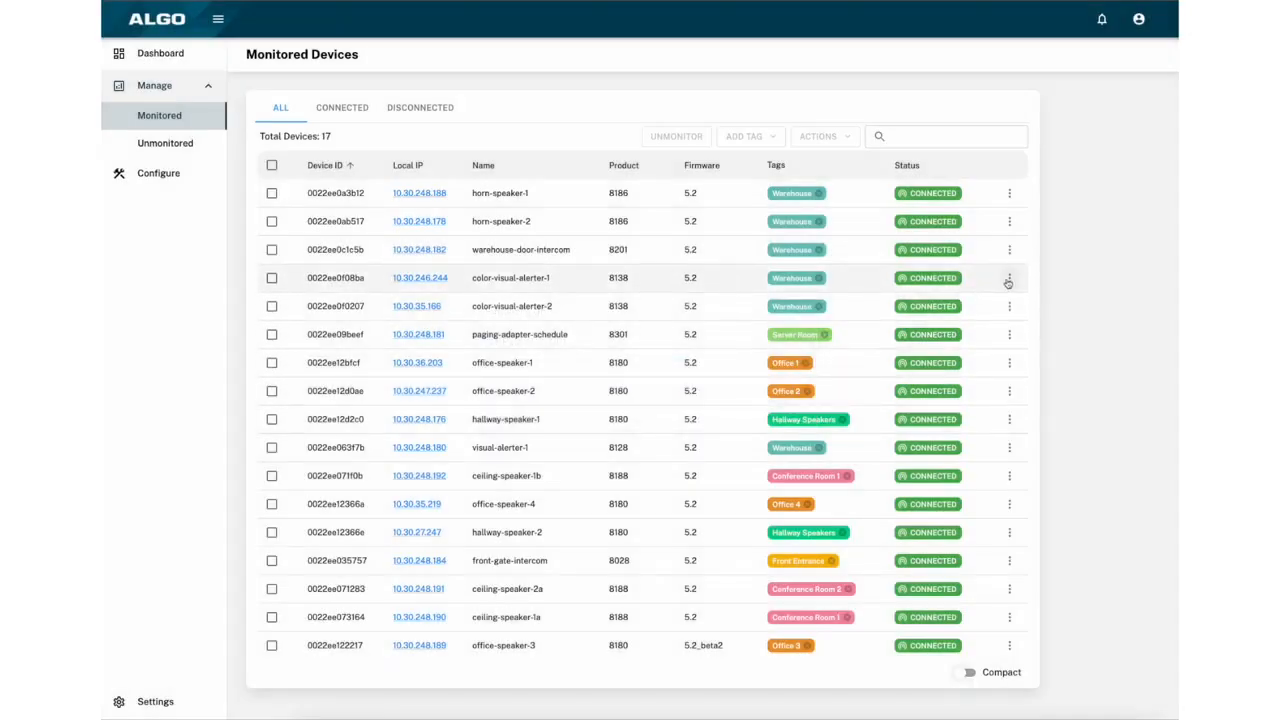
Step: Push Warehouse-Horn-Speaker.txt to the device, then view and dismiss its volume settings unchanged
click(1008, 192)
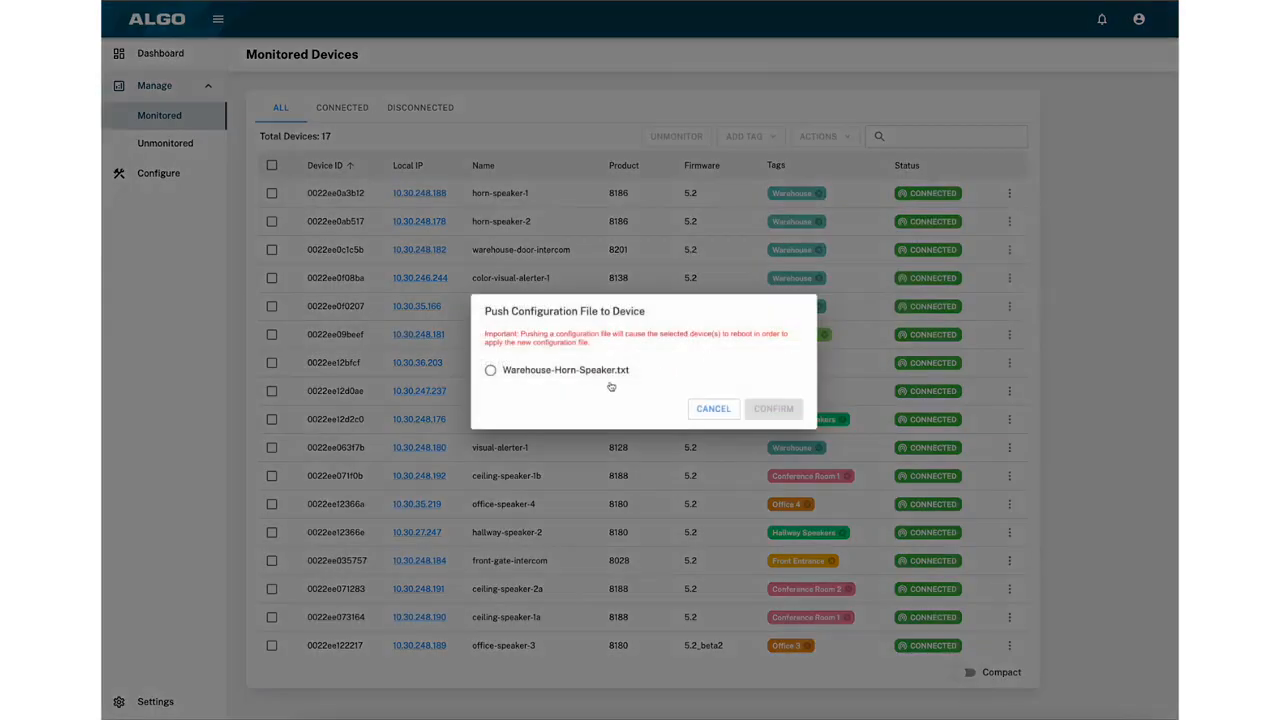
click(490, 370)
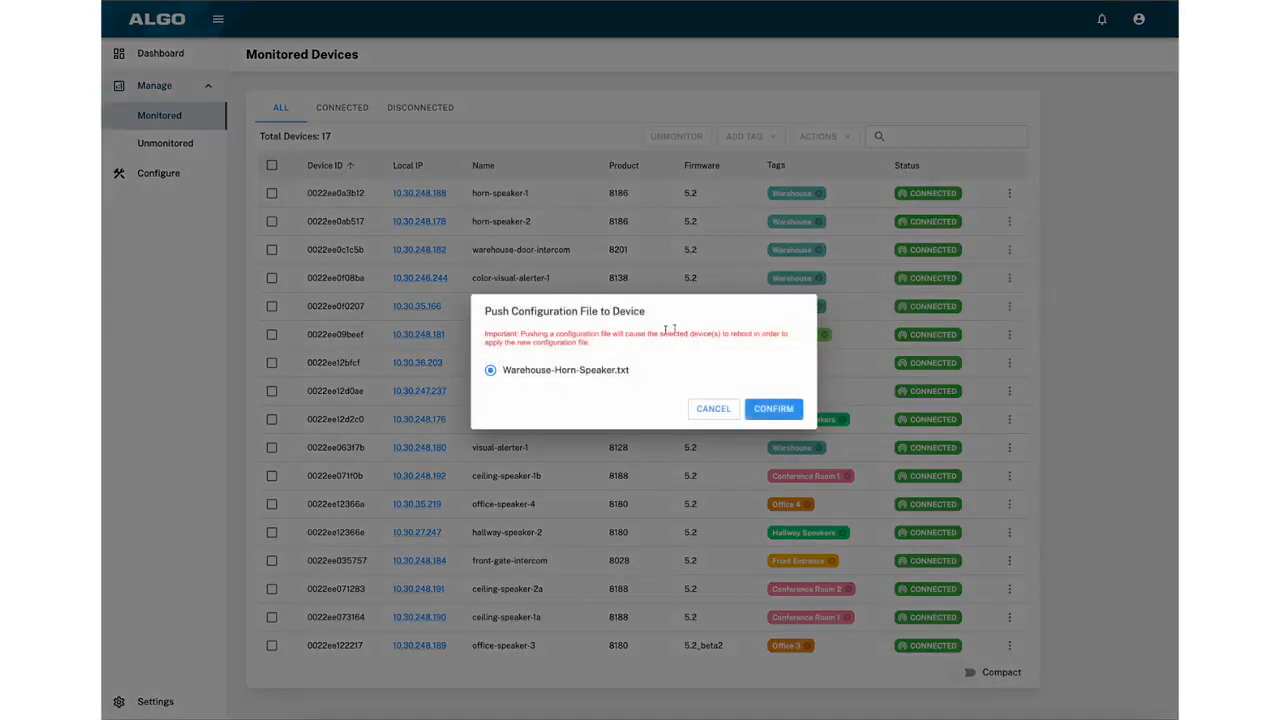
click(772, 408)
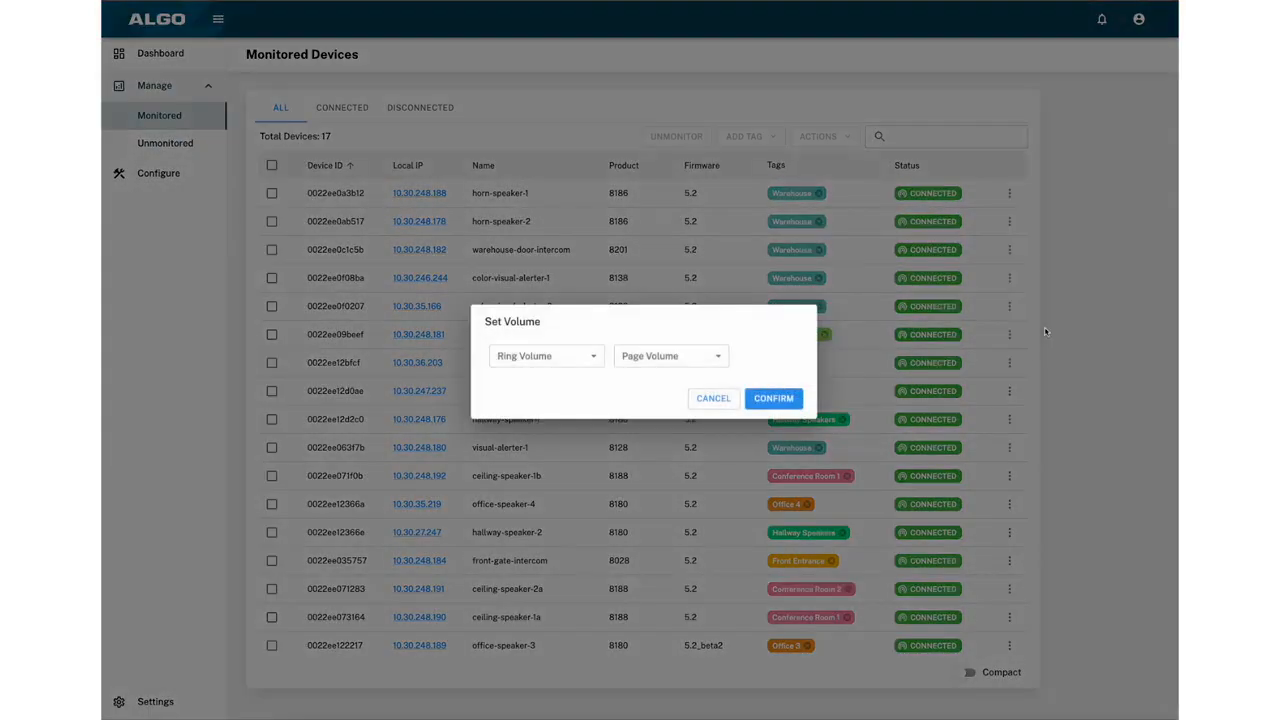
click(712, 398)
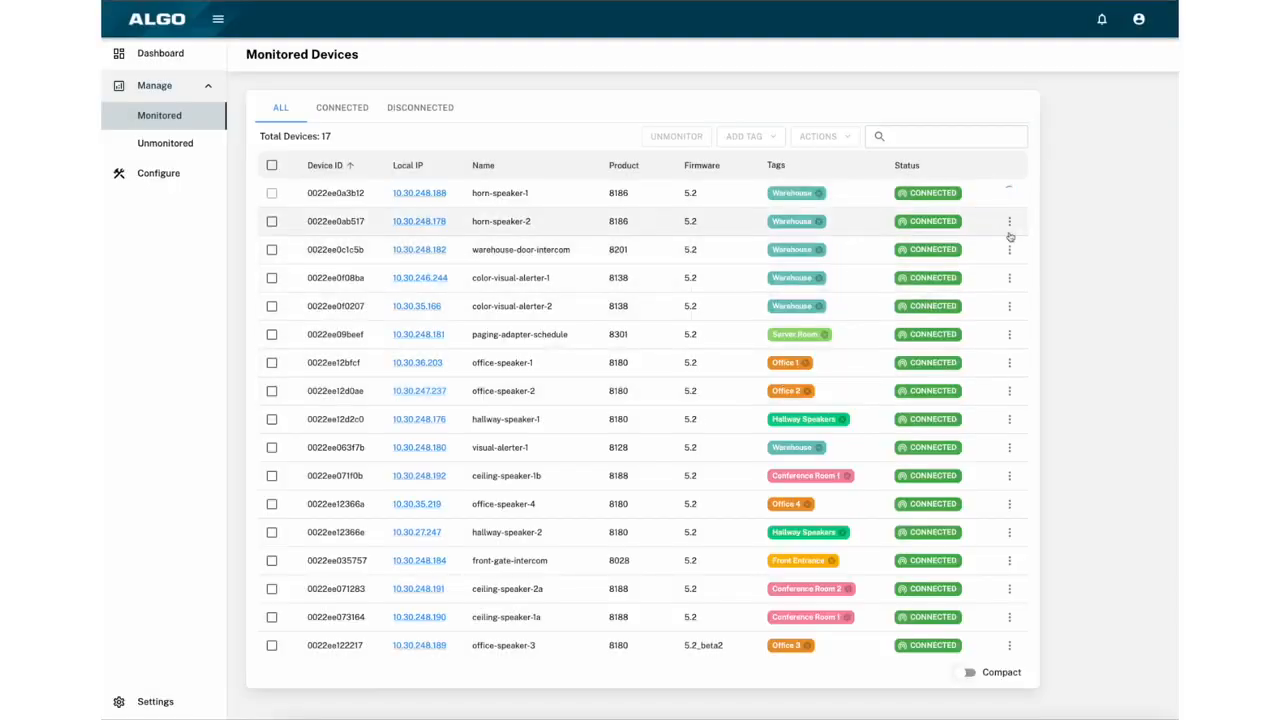
Step: Go to the Configure page listing tags and the Warehouse-Horn-Speaker.txt file
click(158, 172)
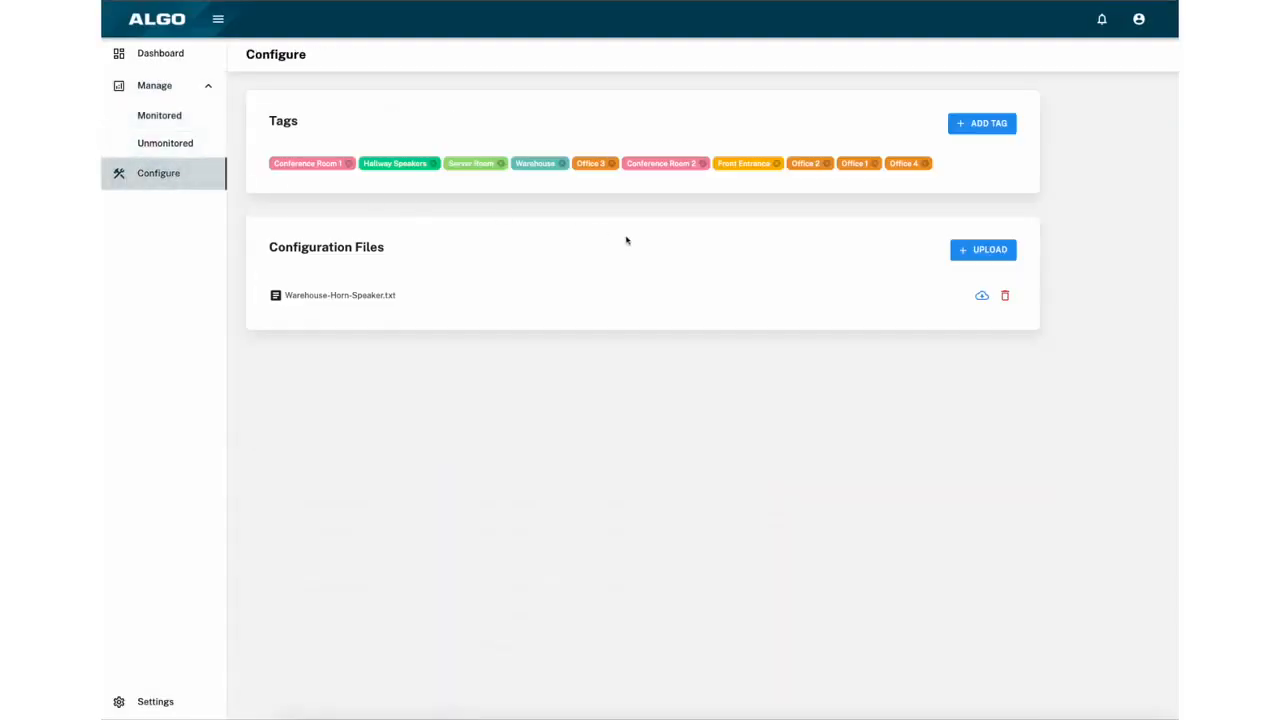
mouse_move(352, 132)
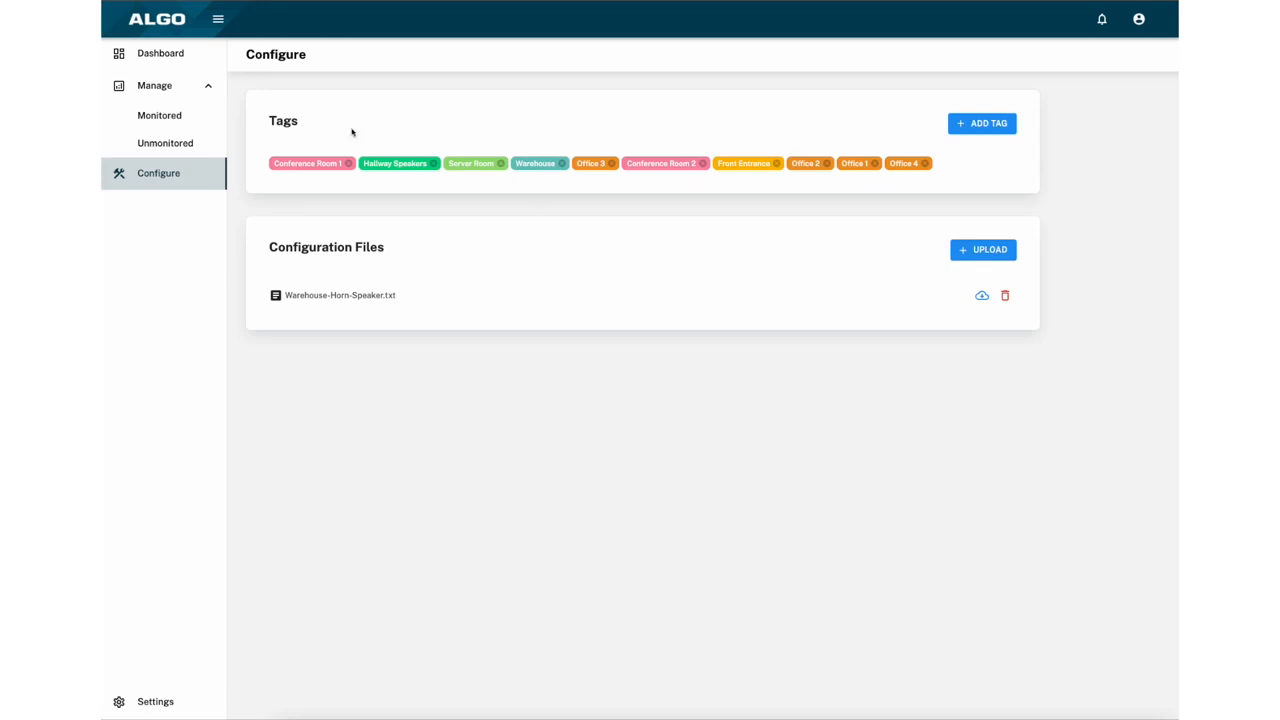
mouse_move(316, 138)
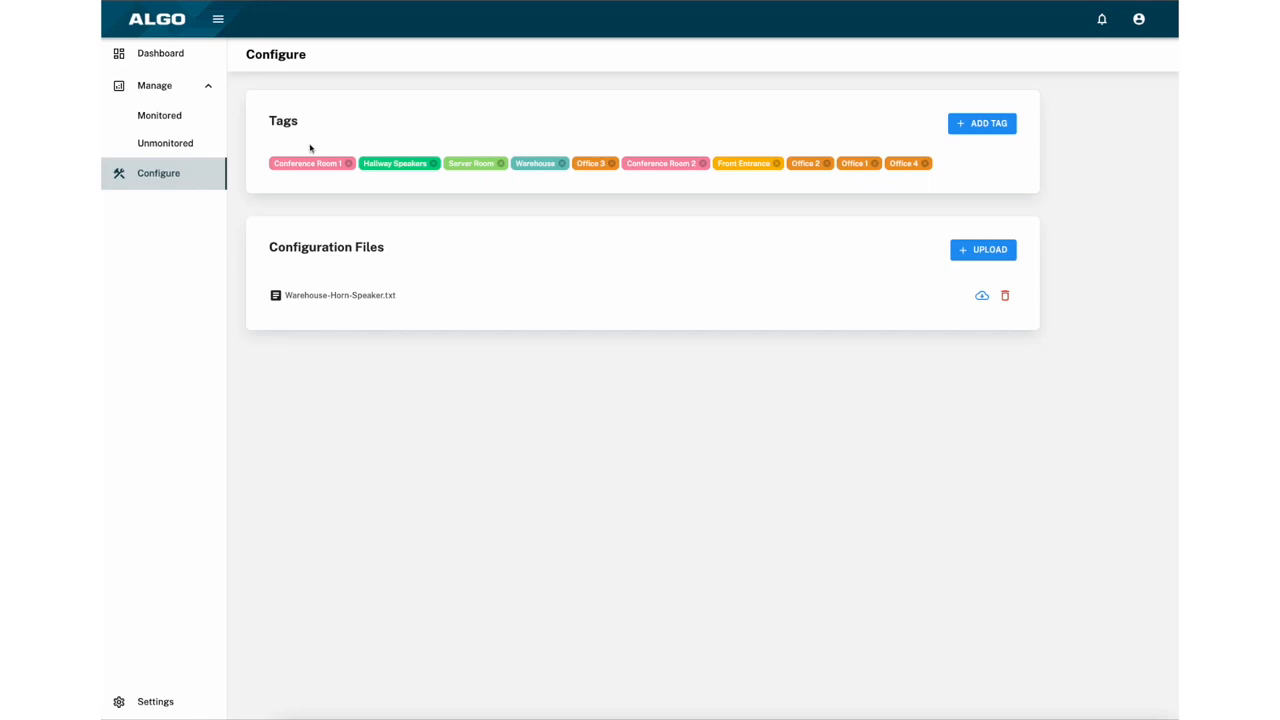
mouse_move(708, 112)
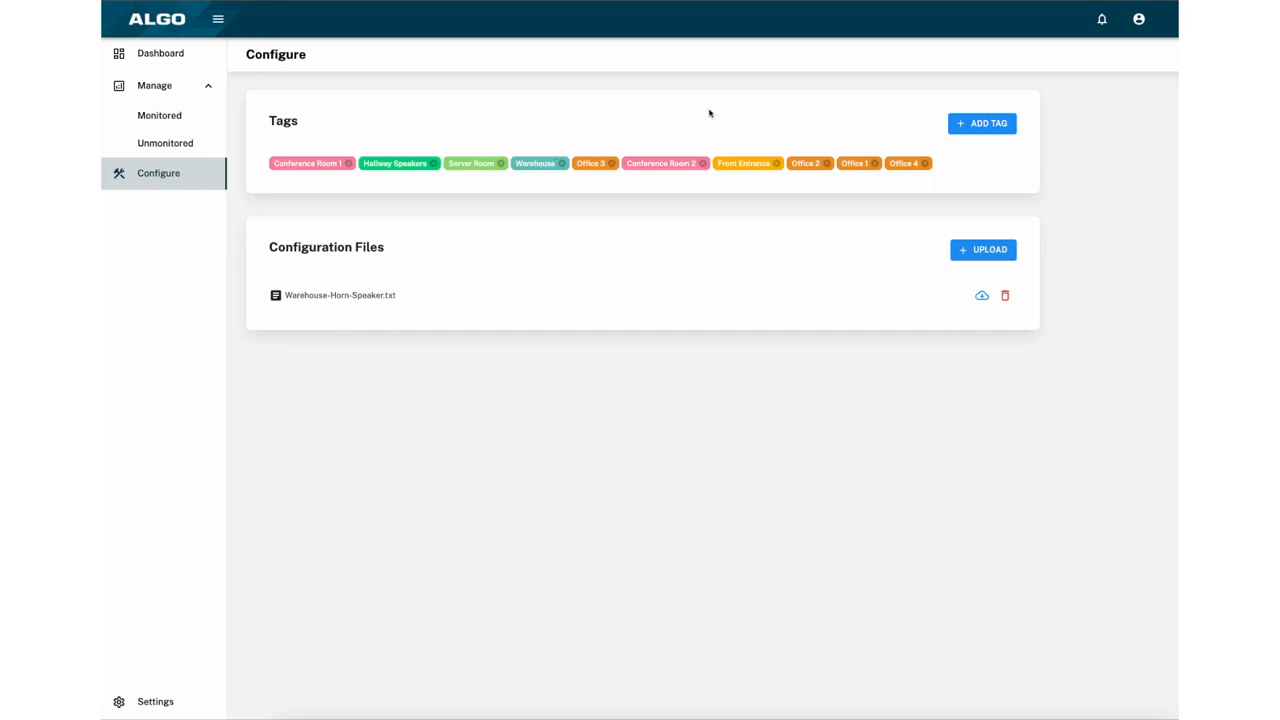
click(980, 124)
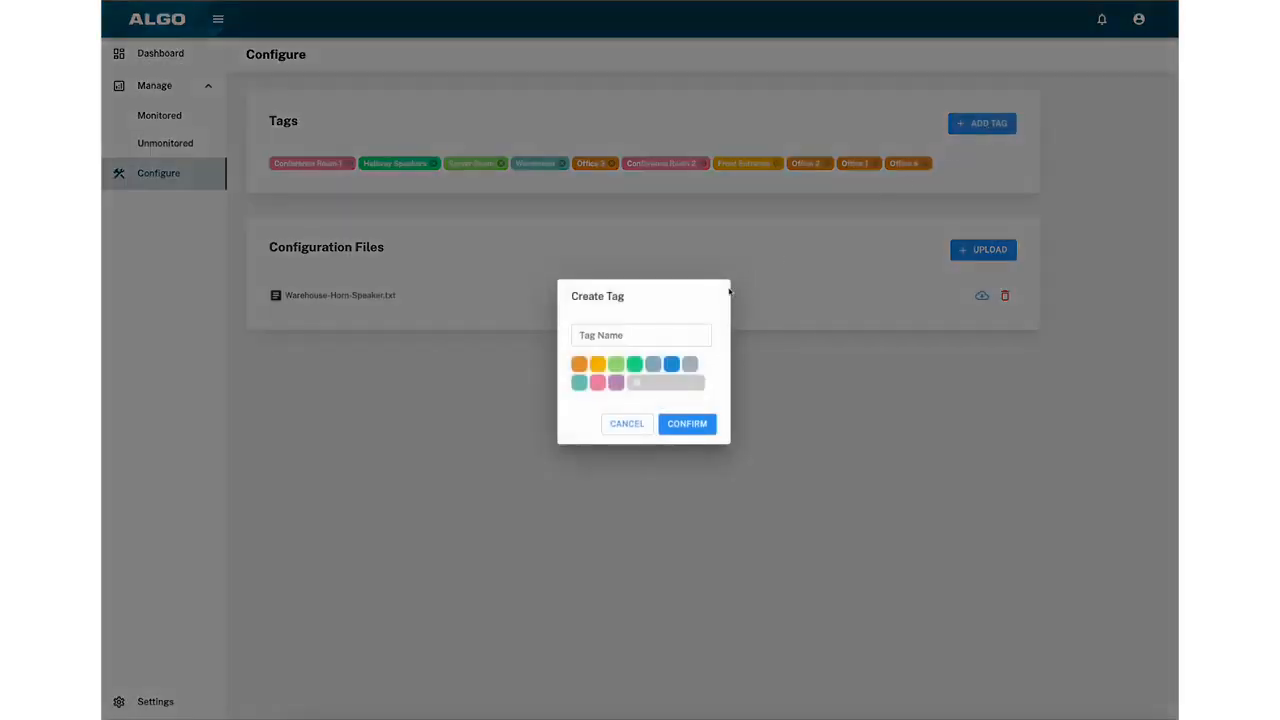
click(640, 336)
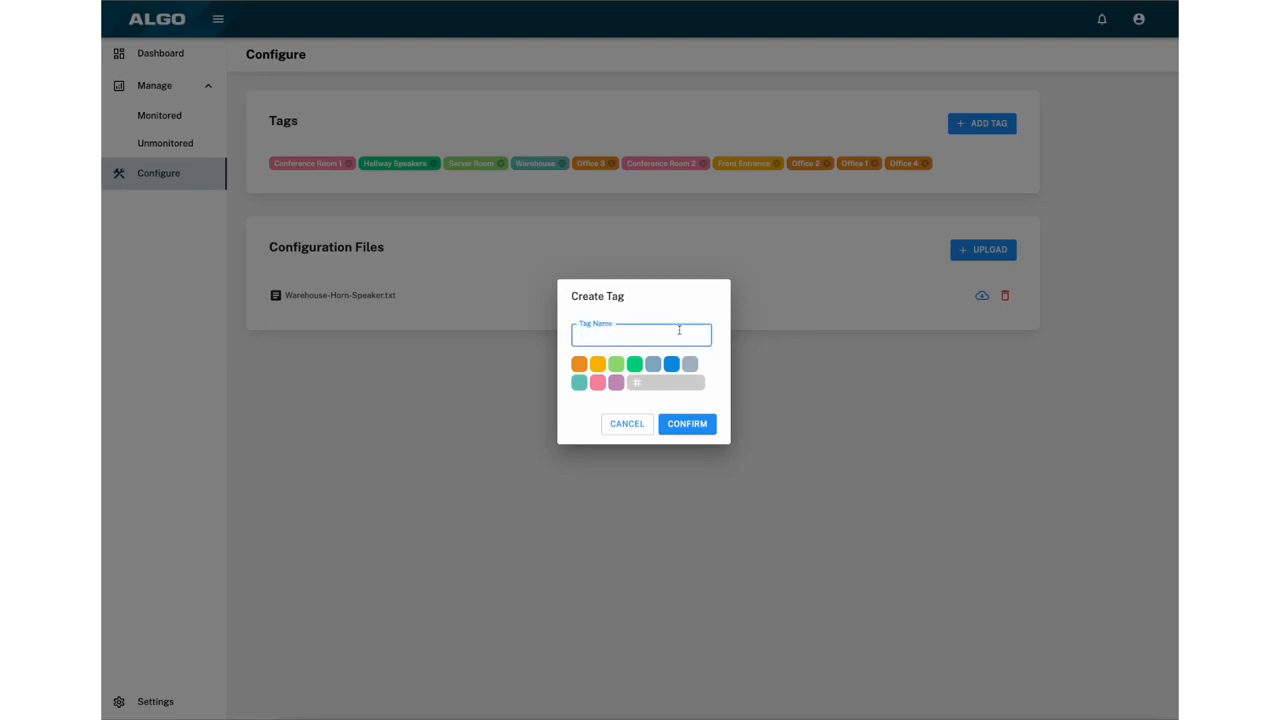
text(Warehouse)
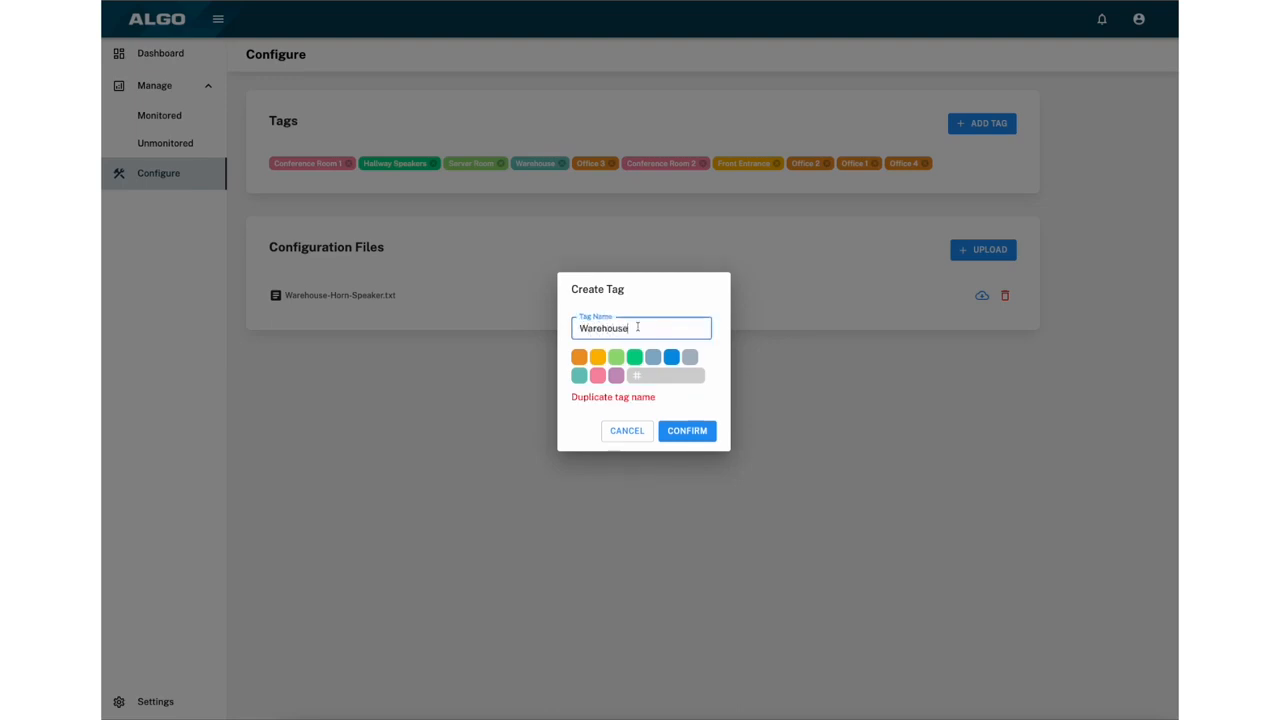
click(690, 356)
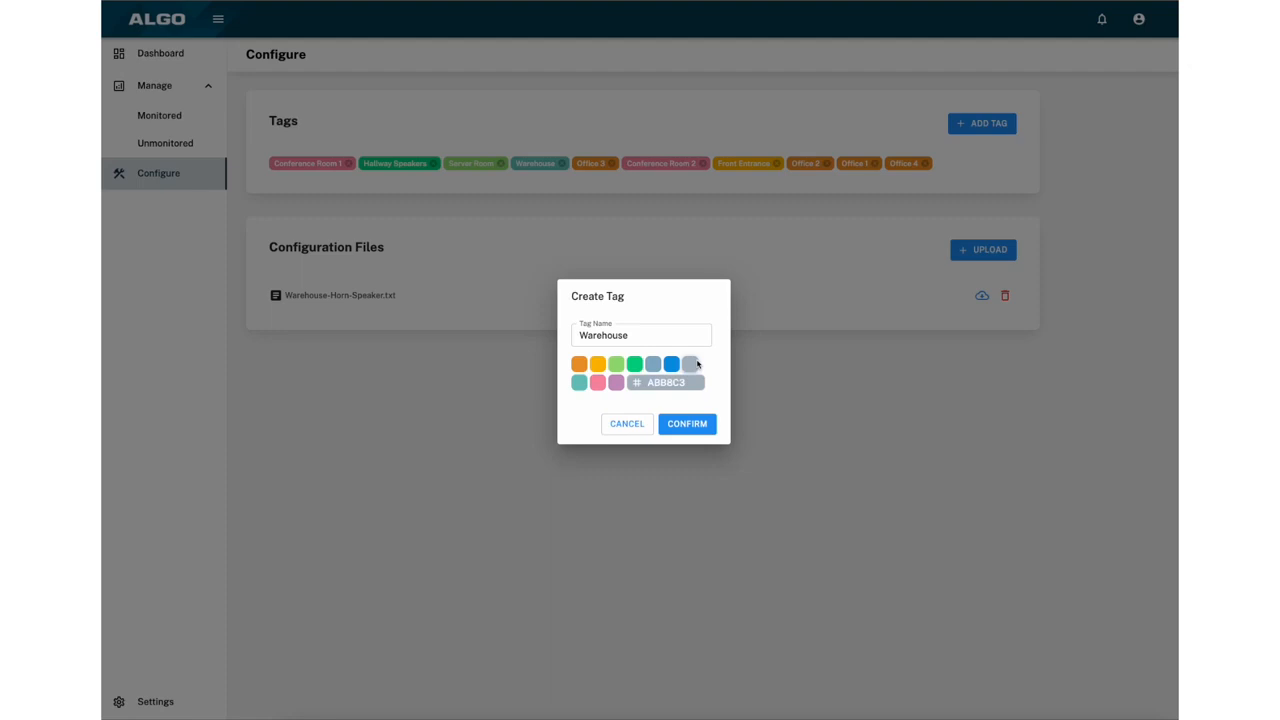
click(688, 424)
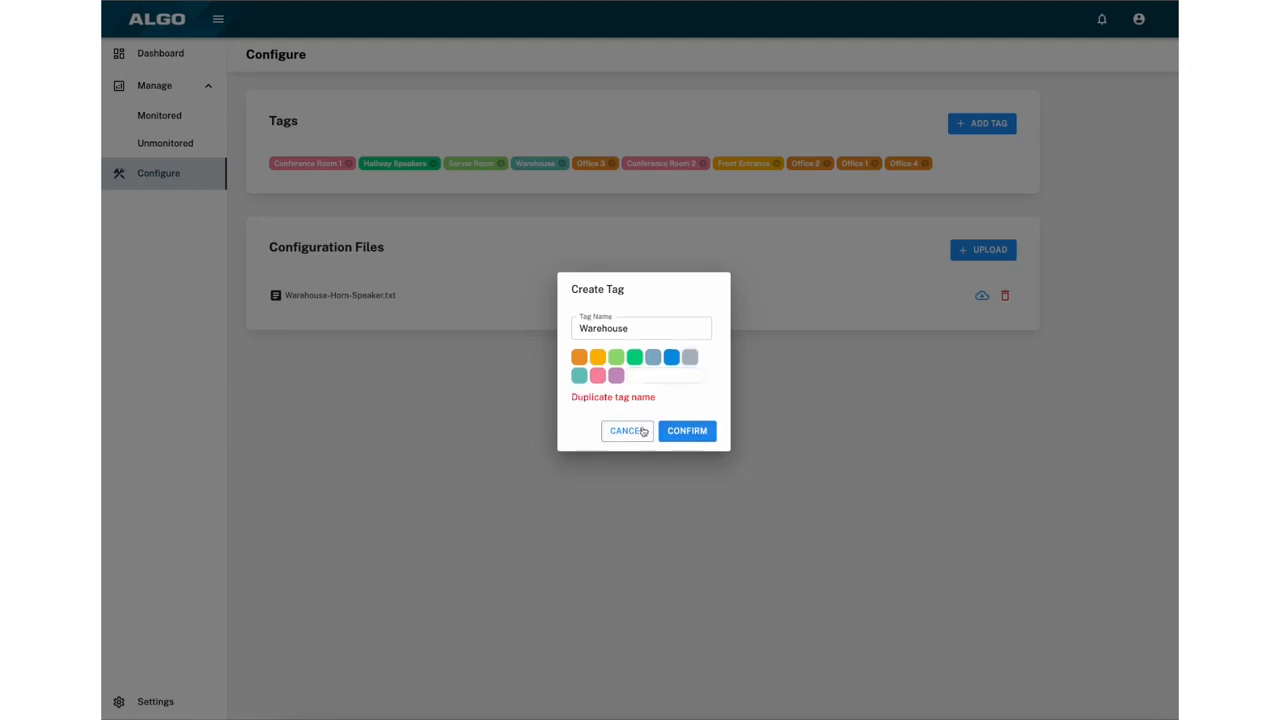
click(156, 700)
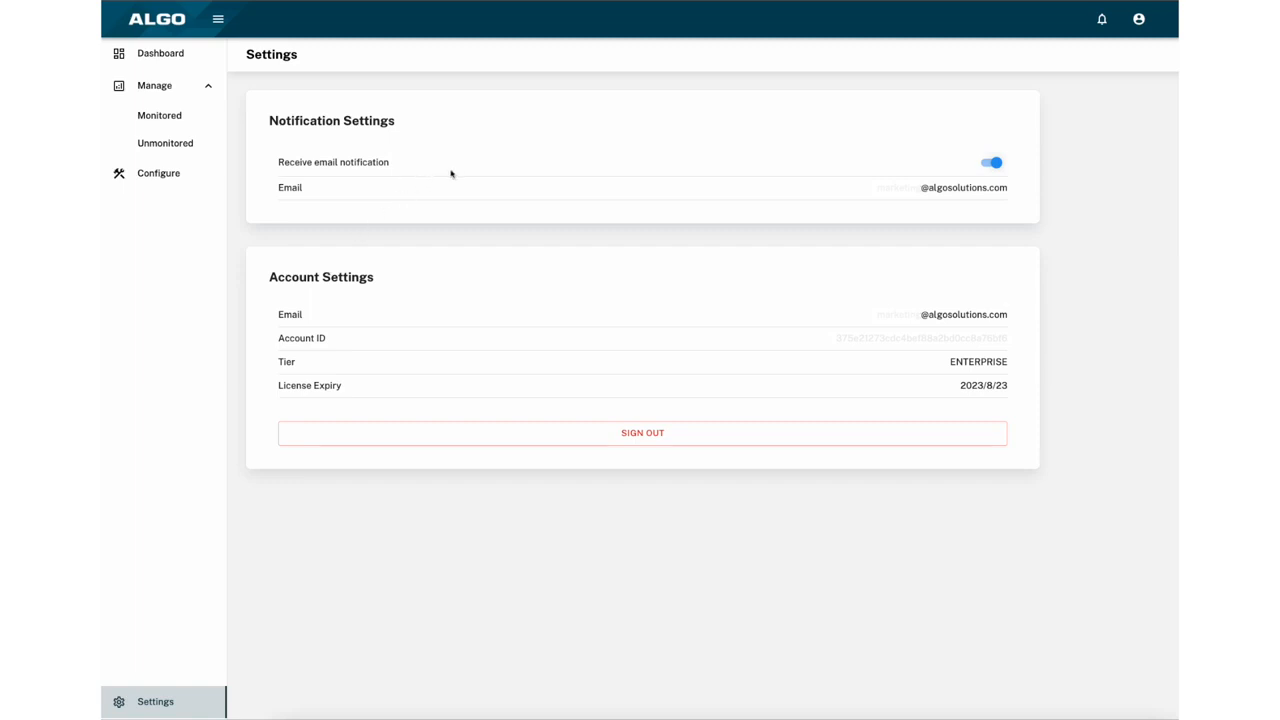
mouse_move(936, 278)
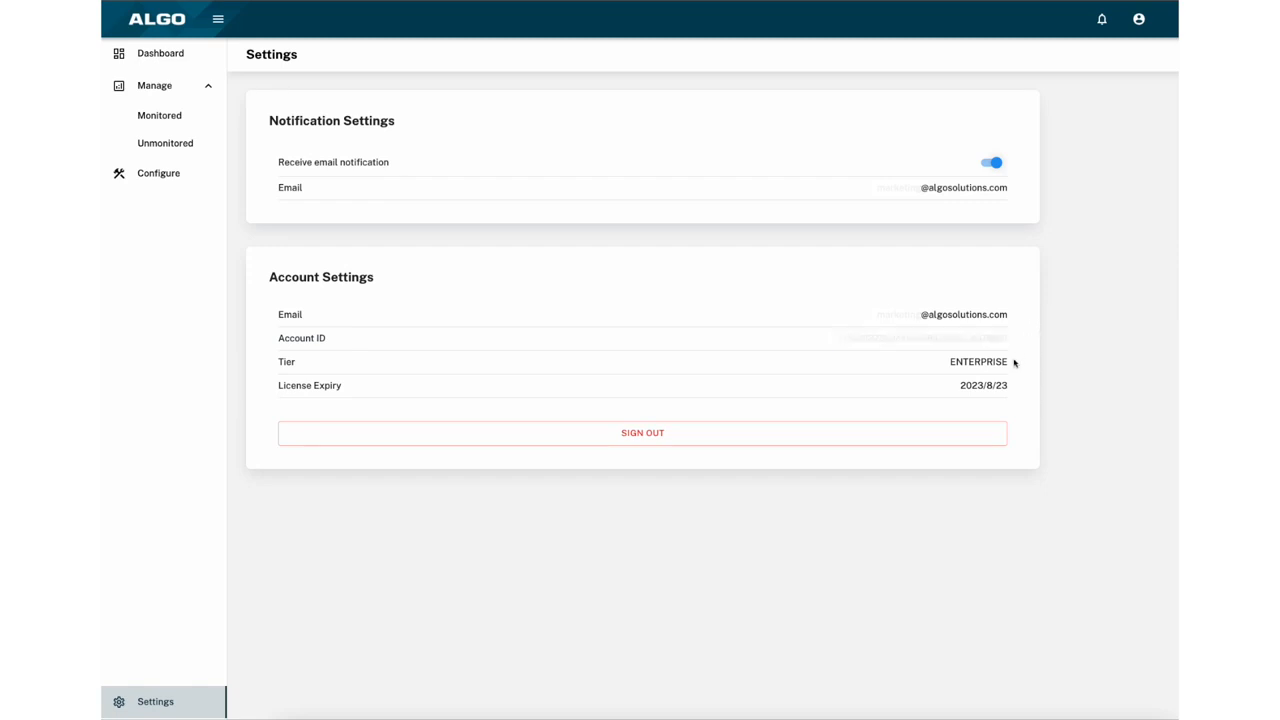
Step: Toggle 'Receive email notification' off and back on, leaving it enabled
double_click(978, 360)
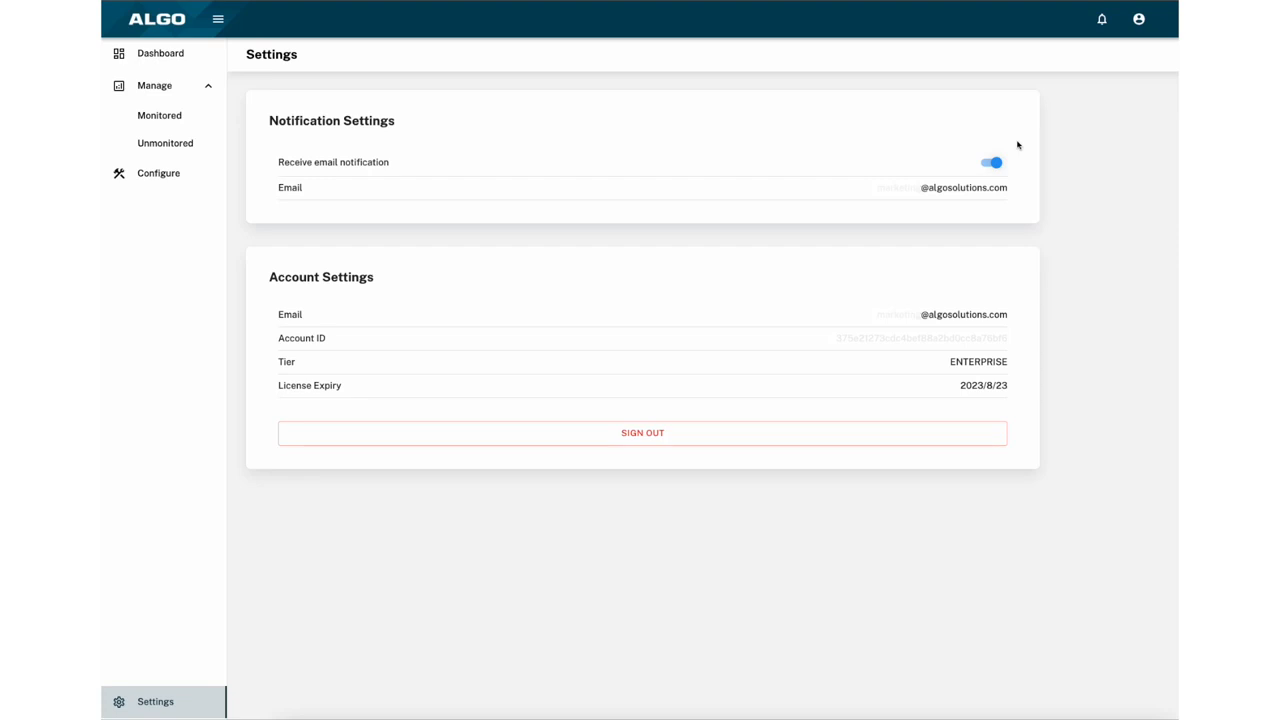
click(992, 162)
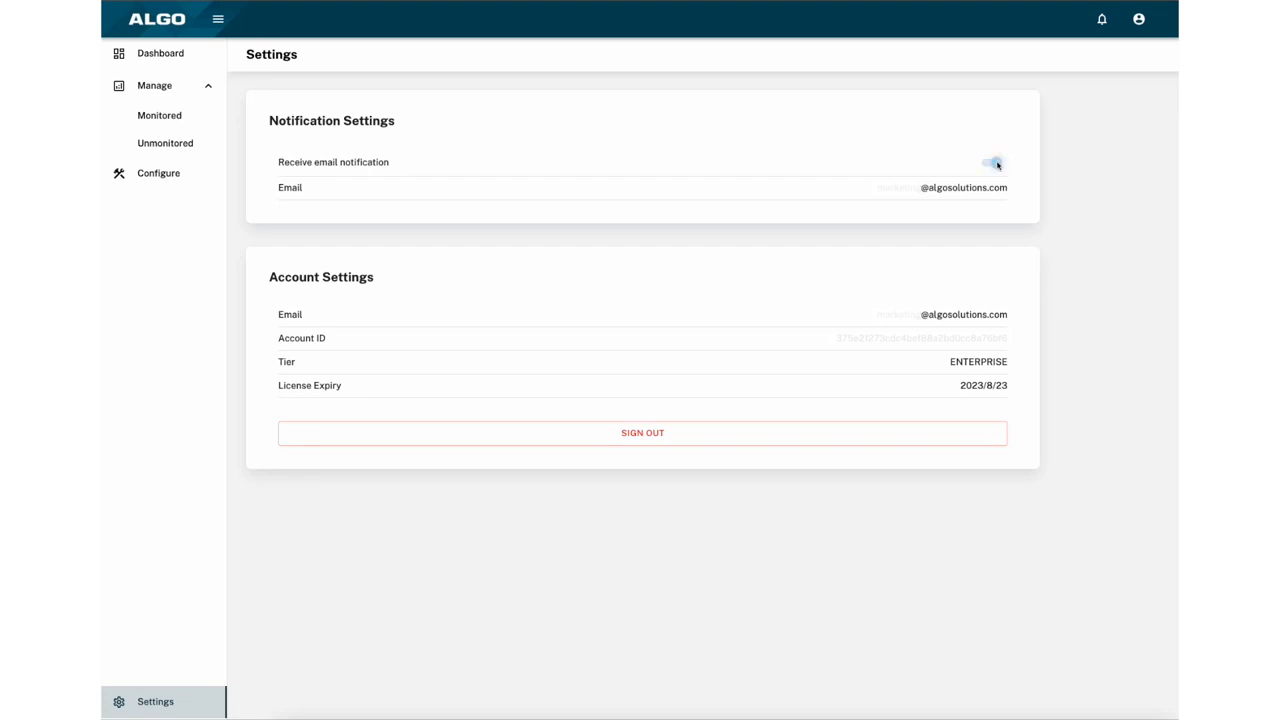
click(990, 164)
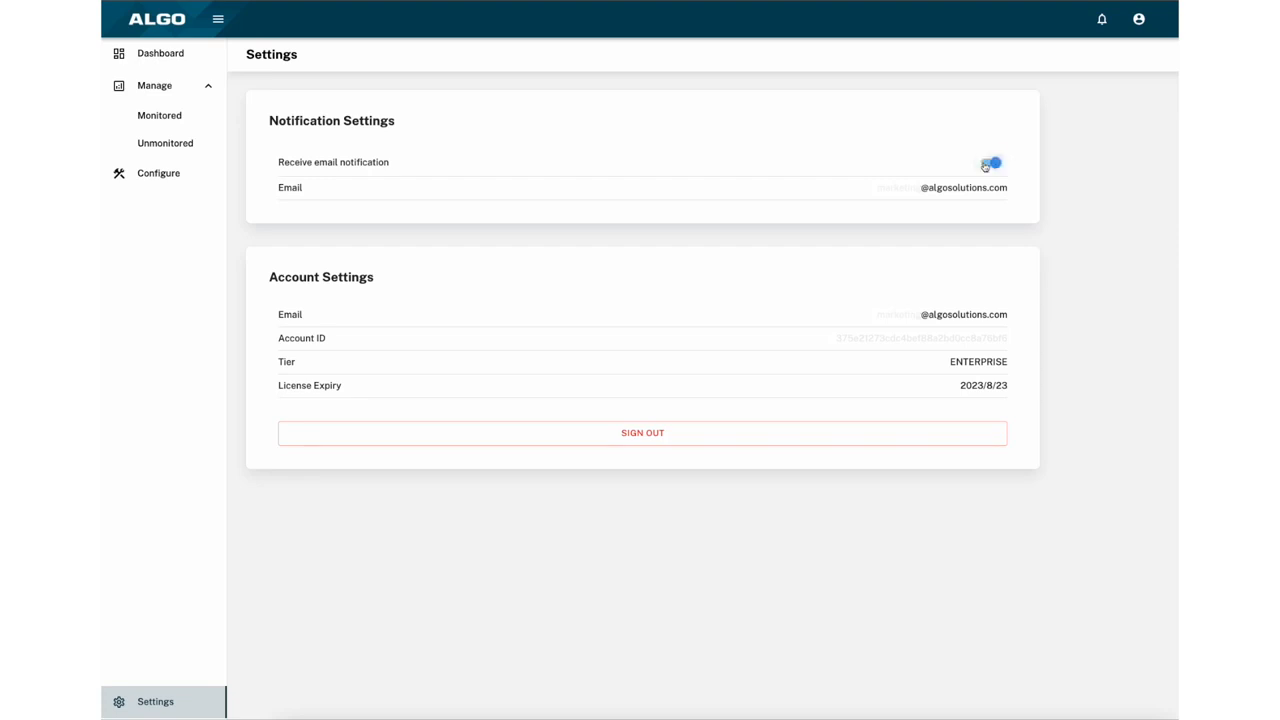